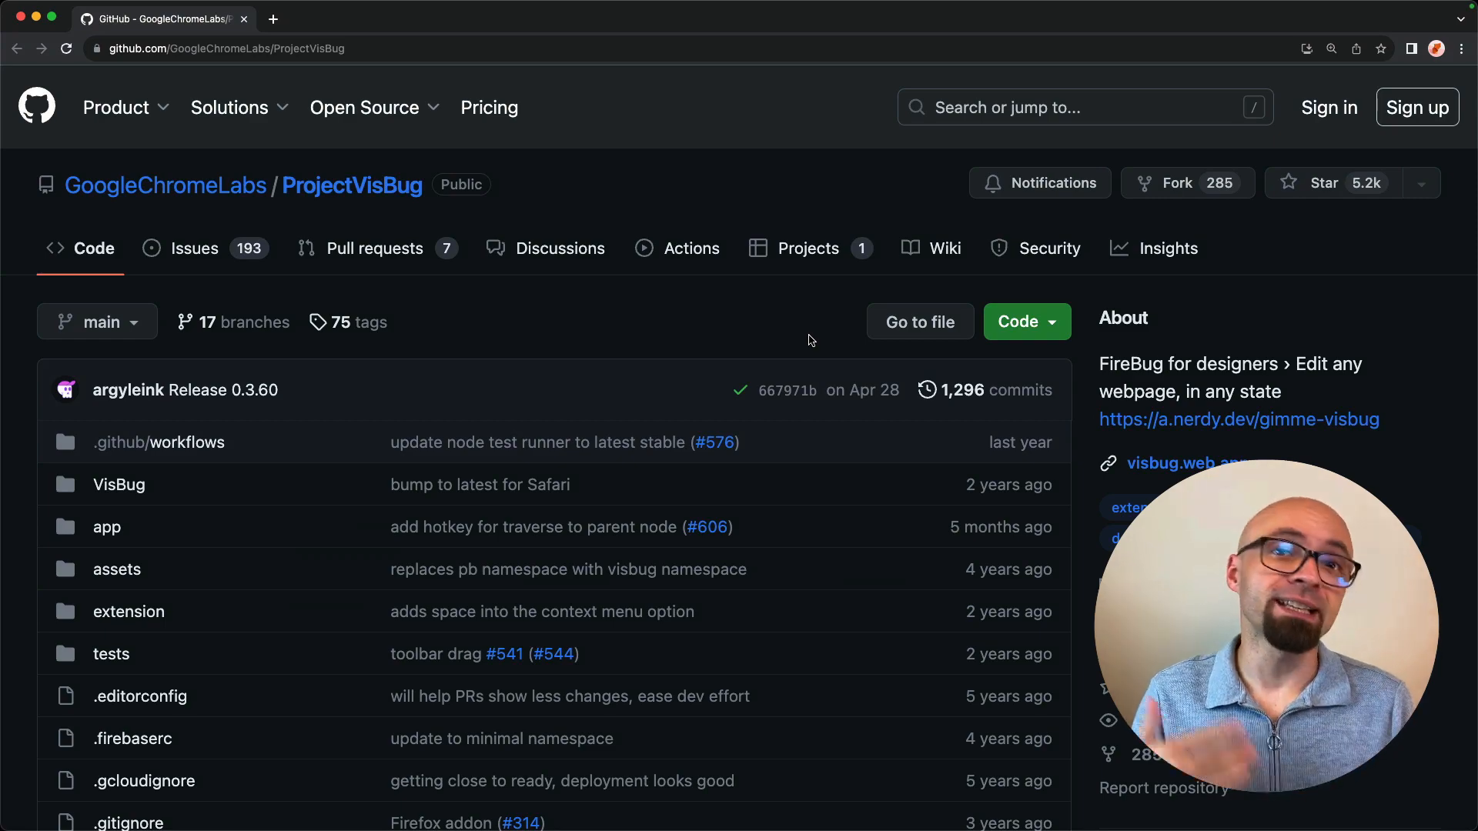
Browse the repository, view the VisBug web store listing, then launch the visbug.web.app playground.
scroll("down", 3)
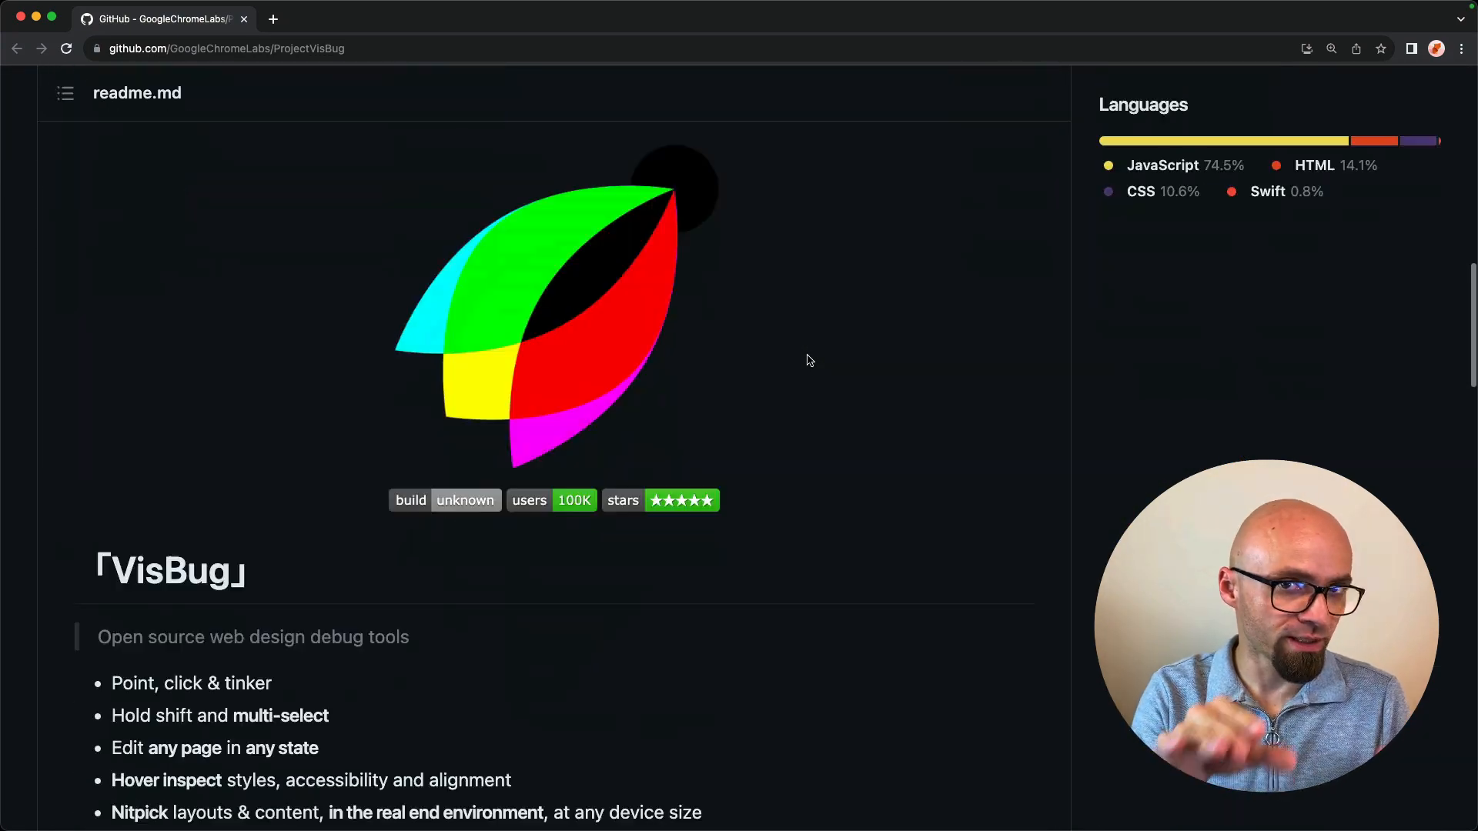
scroll("down", 3)
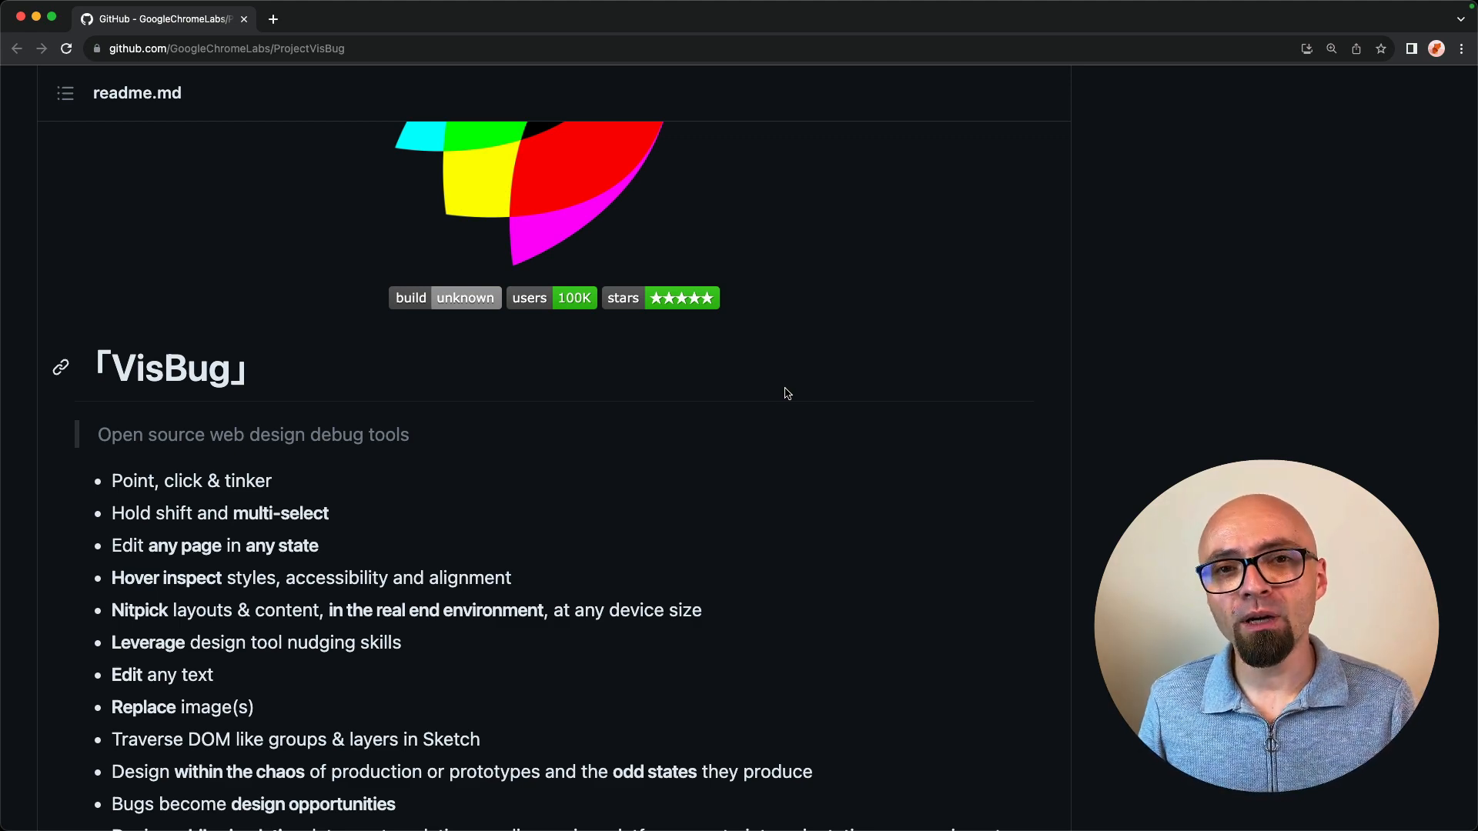
scroll("down", 3)
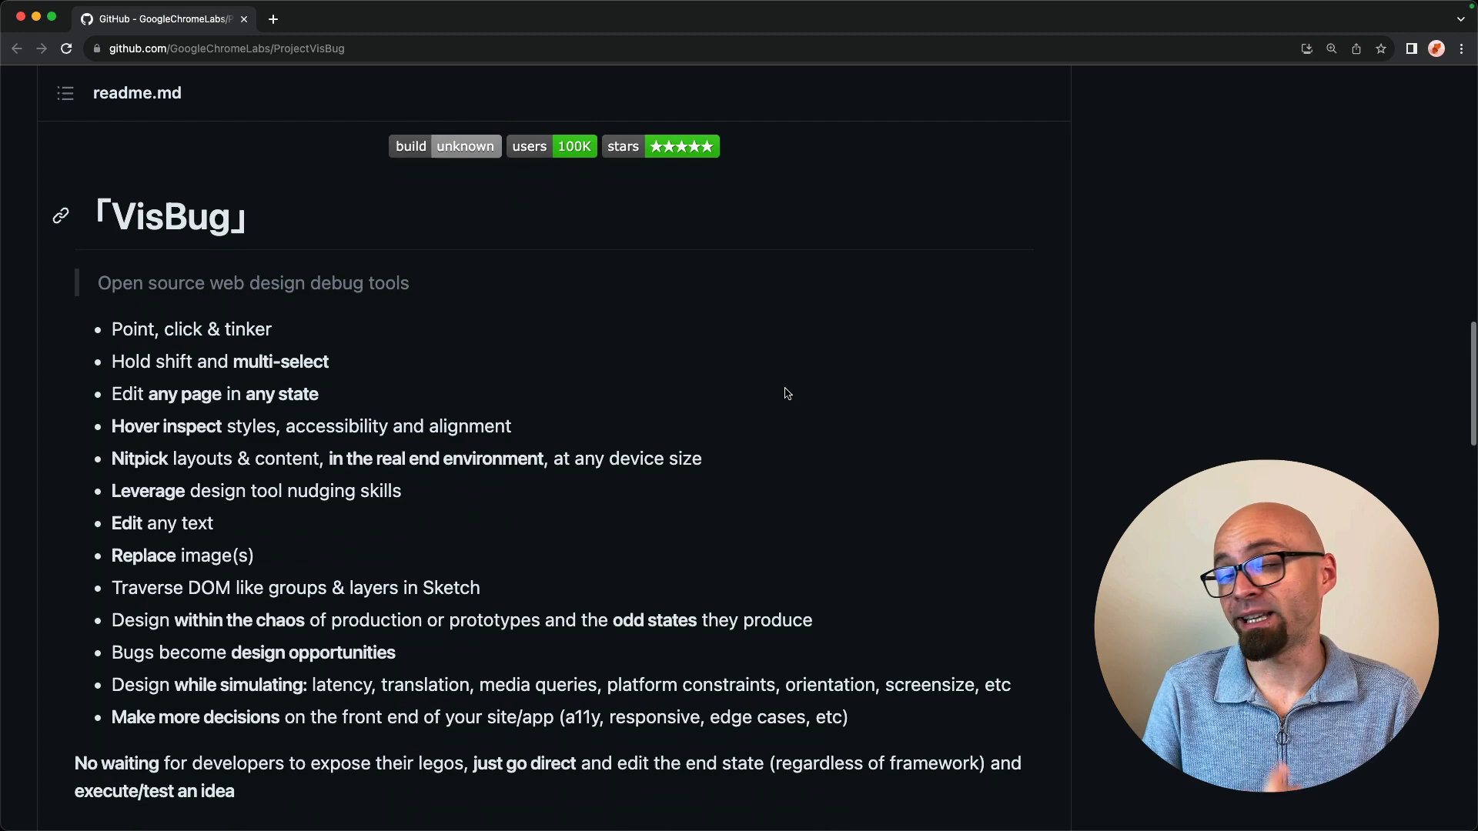
scroll("down", 3)
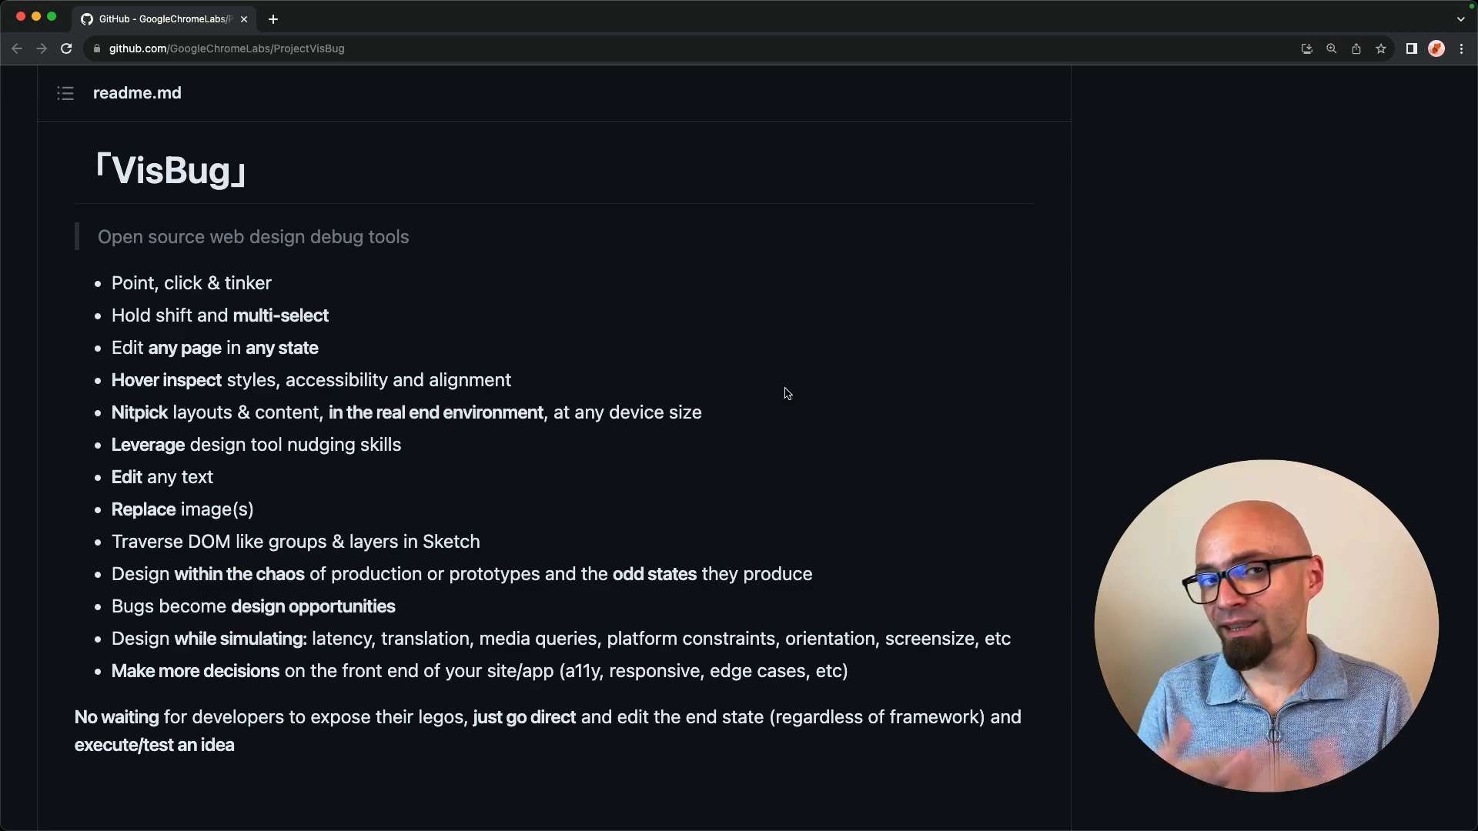
mouse_move(807, 394)
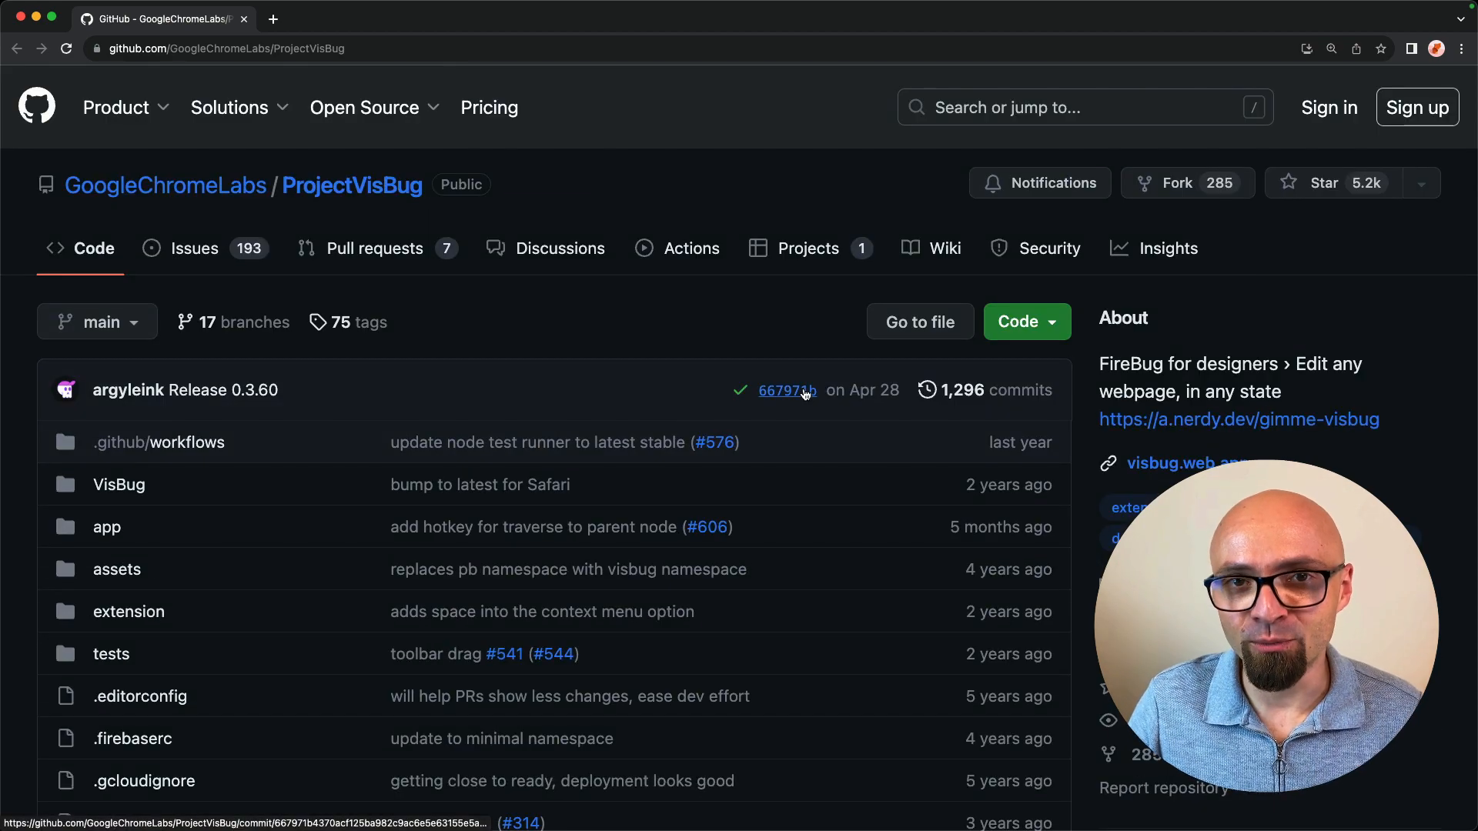
left_click(1239, 428)
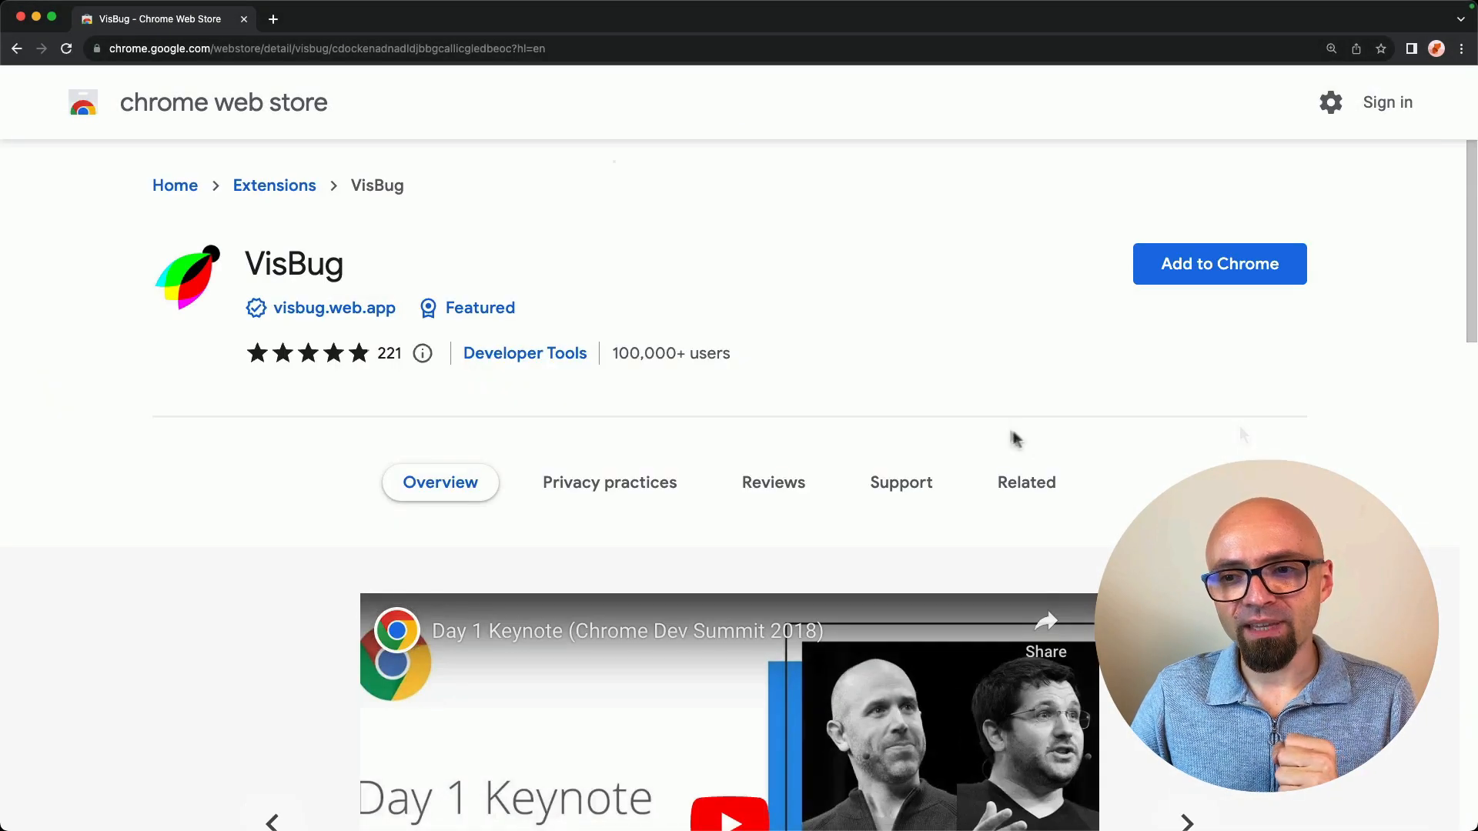
left_click(1220, 264)
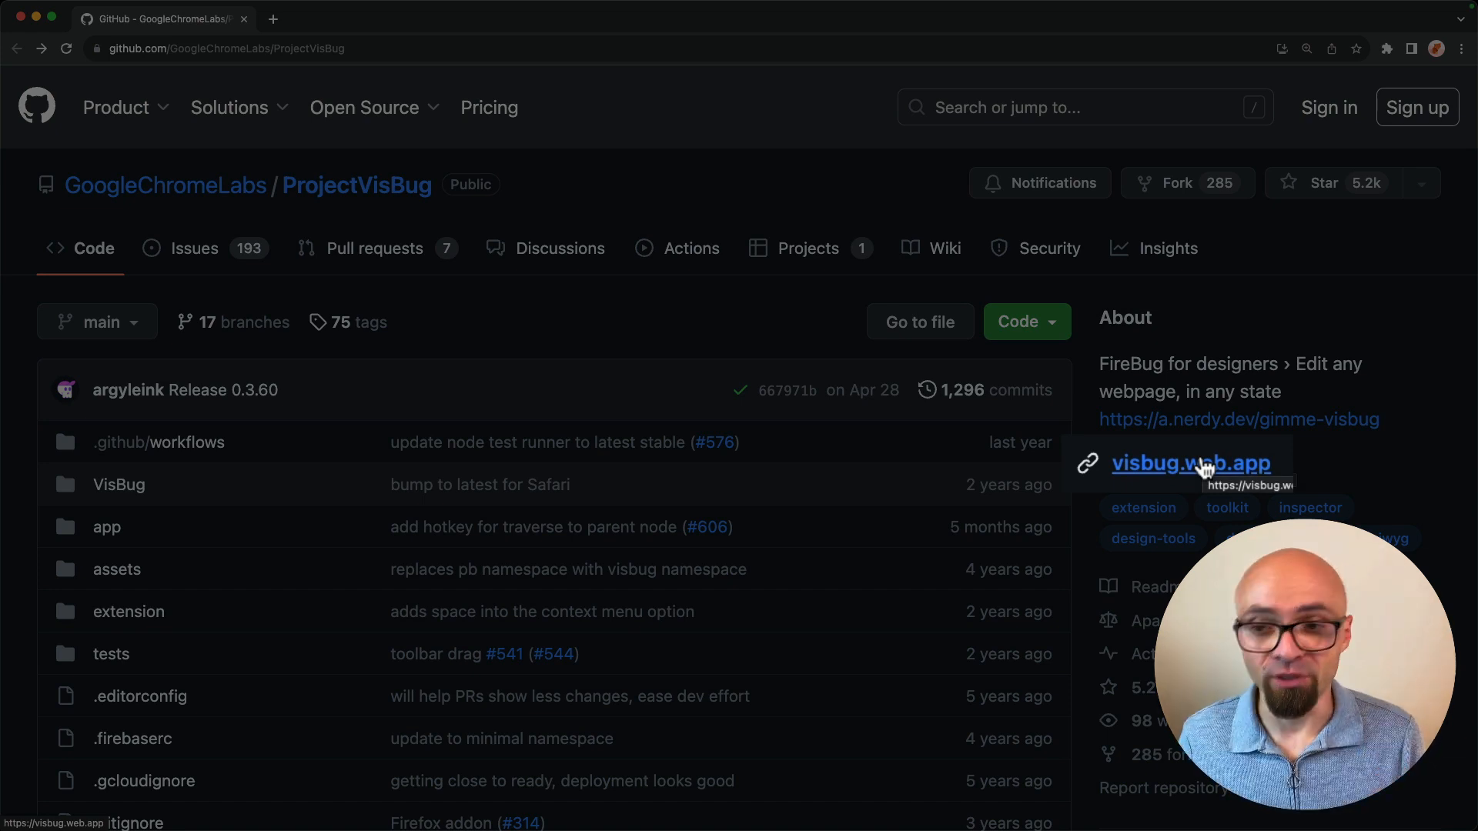
left_click(1191, 464)
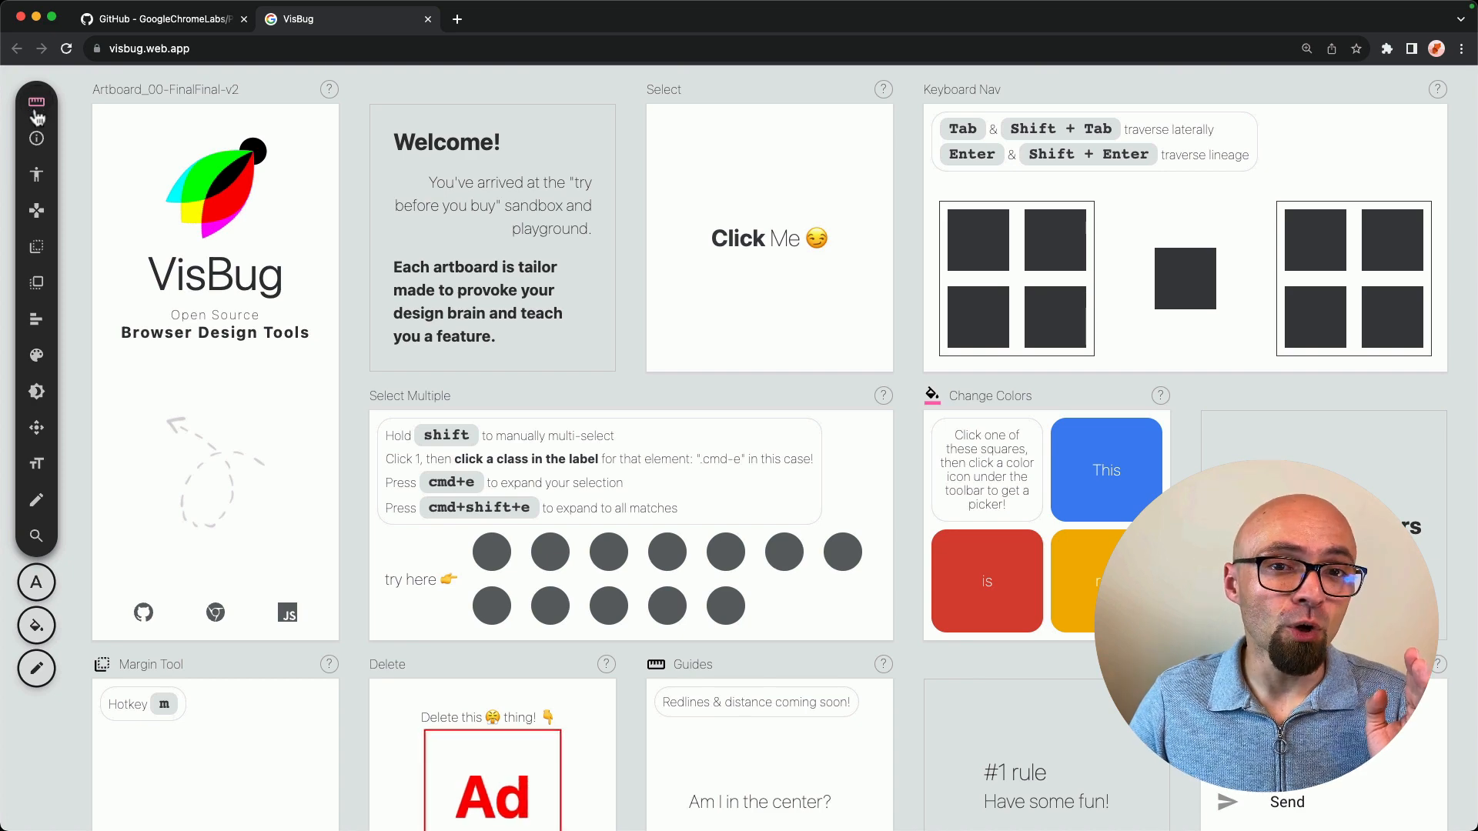
mouse_move(36, 104)
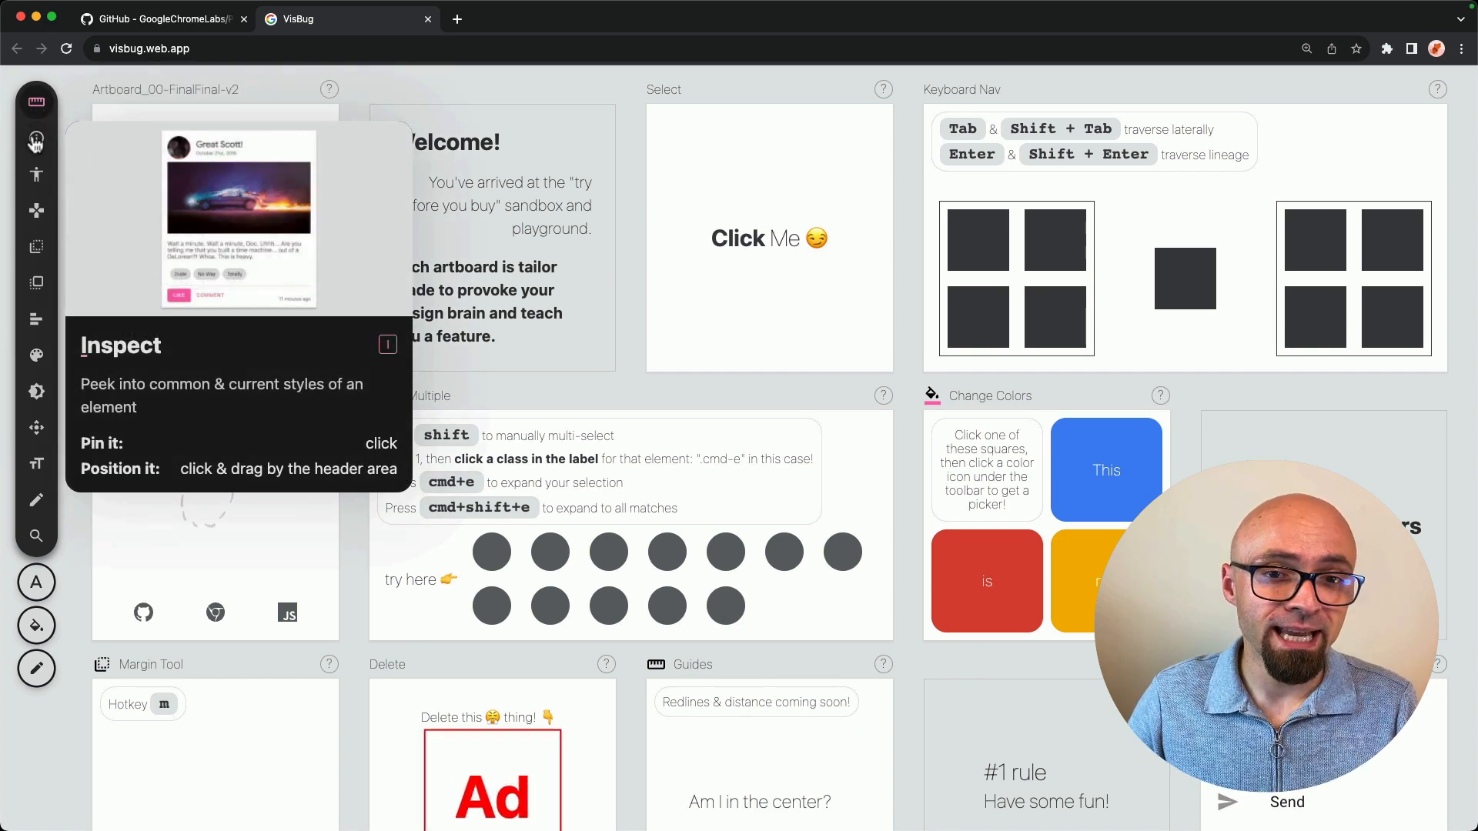
mouse_move(36, 104)
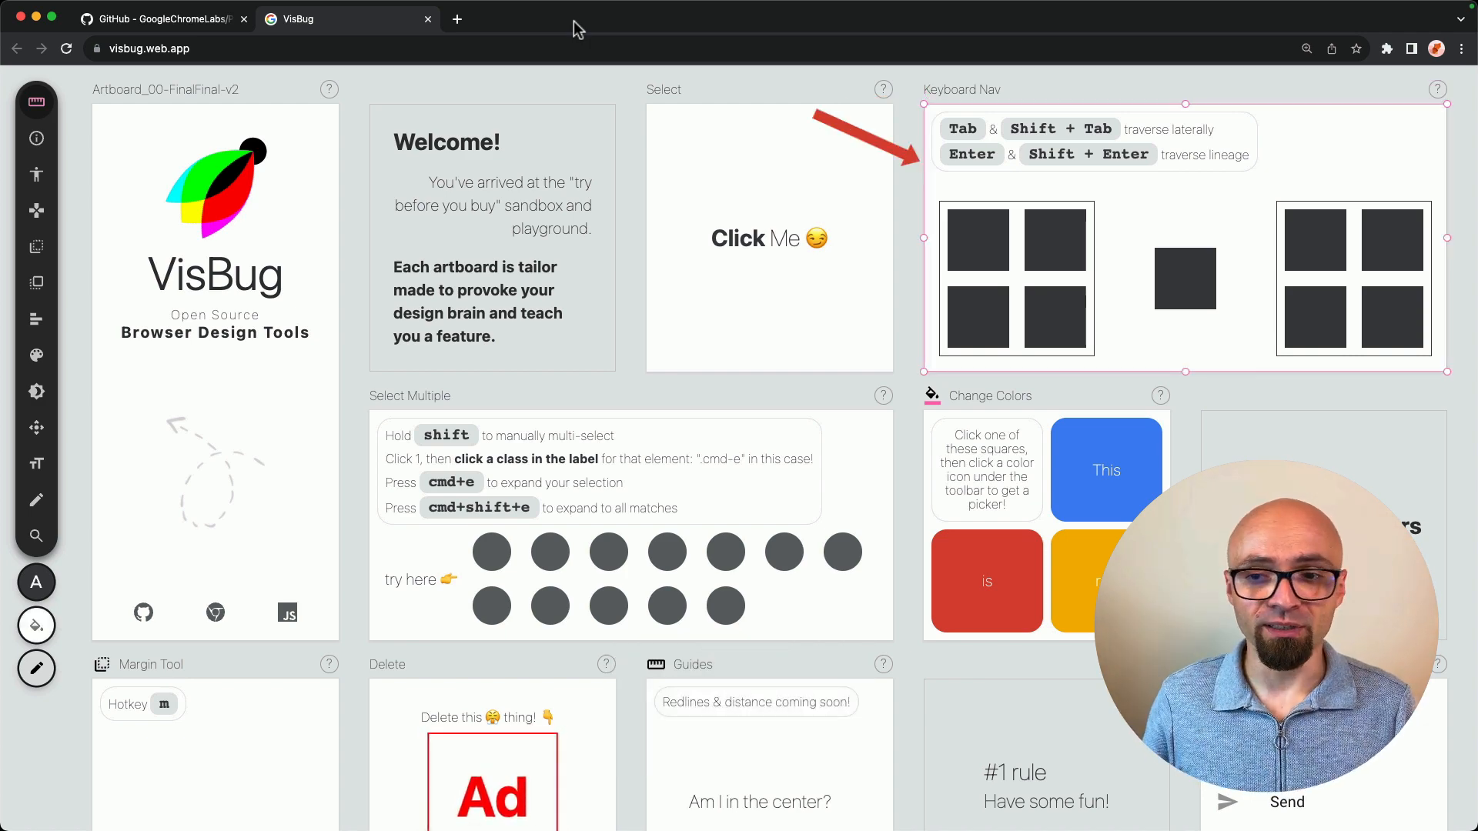
Switch VisBug to the Inspect tool to read element styles on the Keyboard Nav artboard.
left_click(769, 239)
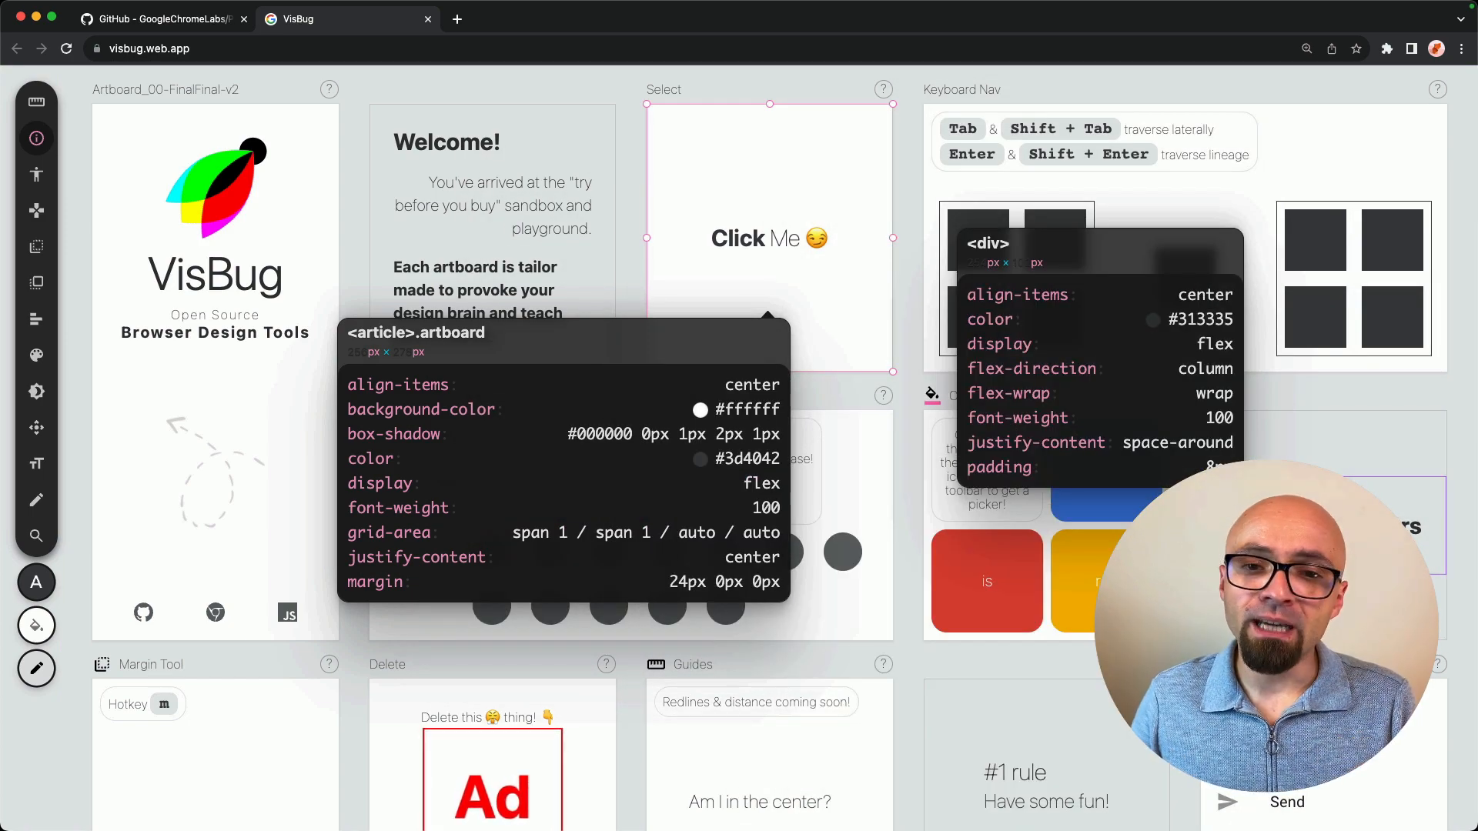
Pin a style summary popover on an element in the Select artboard.
left_click(1106, 491)
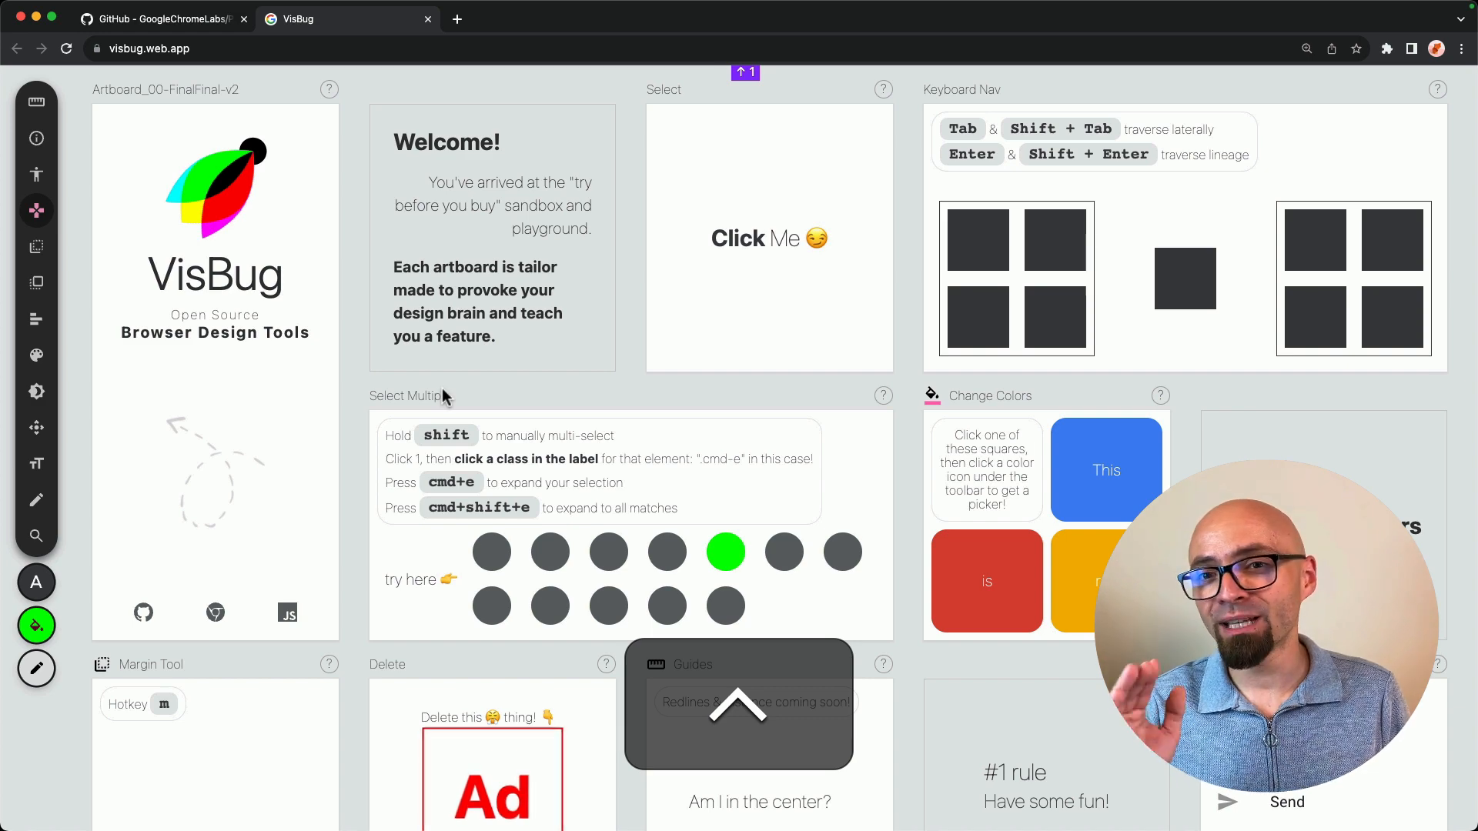
Select the Select Multiple instruction card to show its margin and padding overlays.
left_click(725, 551)
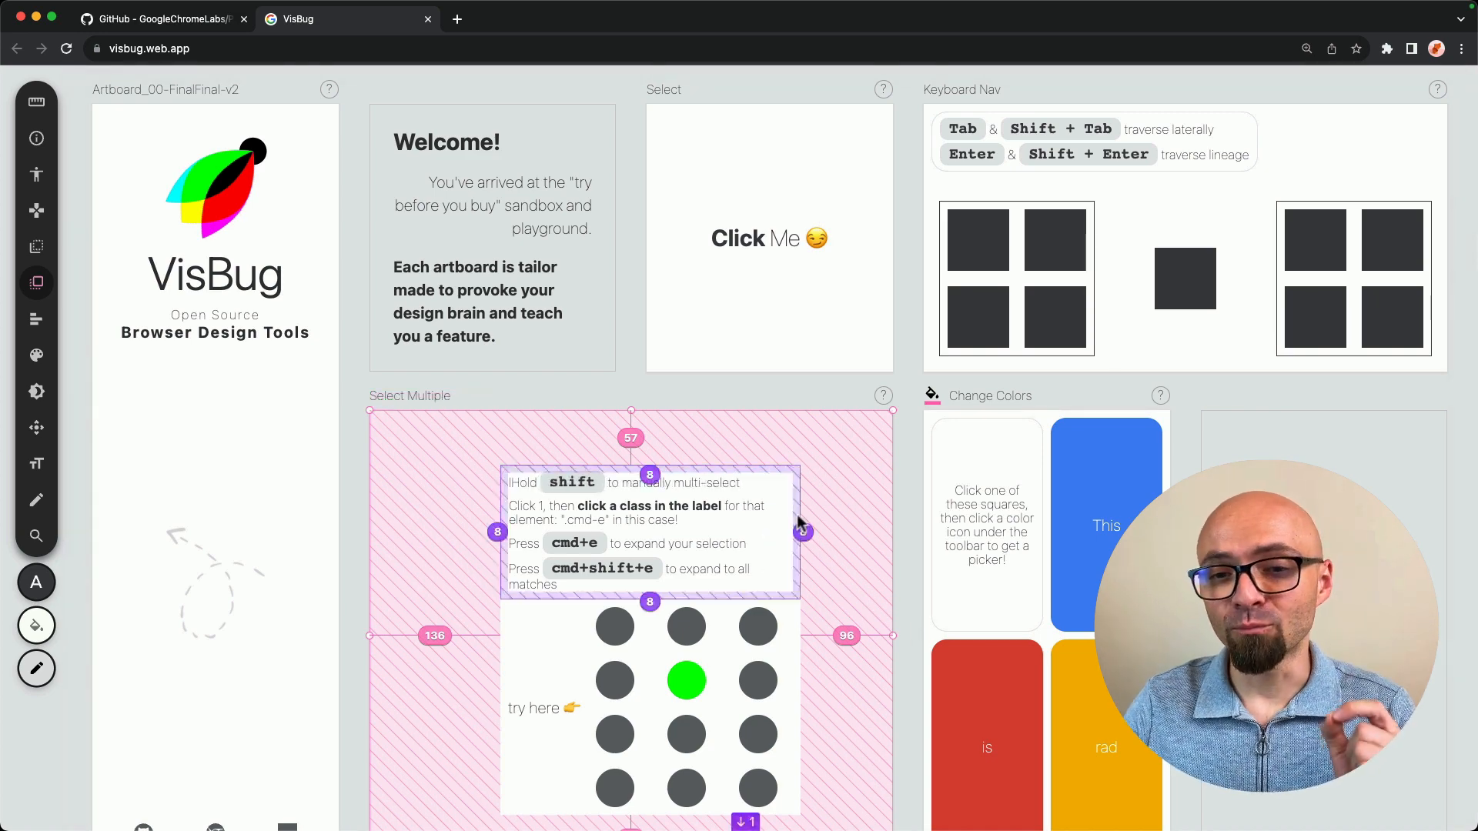
scroll("down", 3)
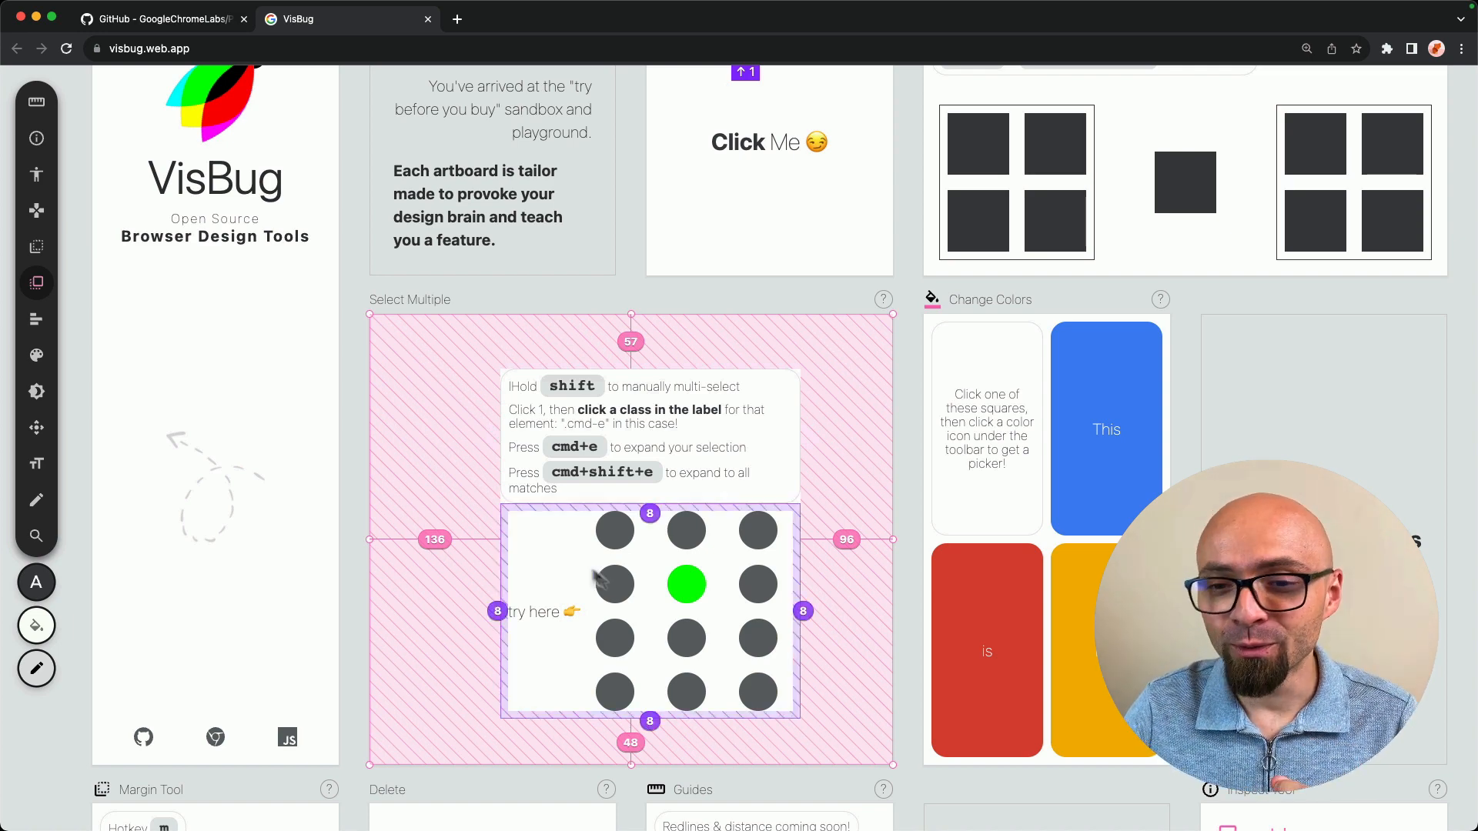
Select the green dot and expand with Cmd+E three times to every matching dot.
left_click(687, 585)
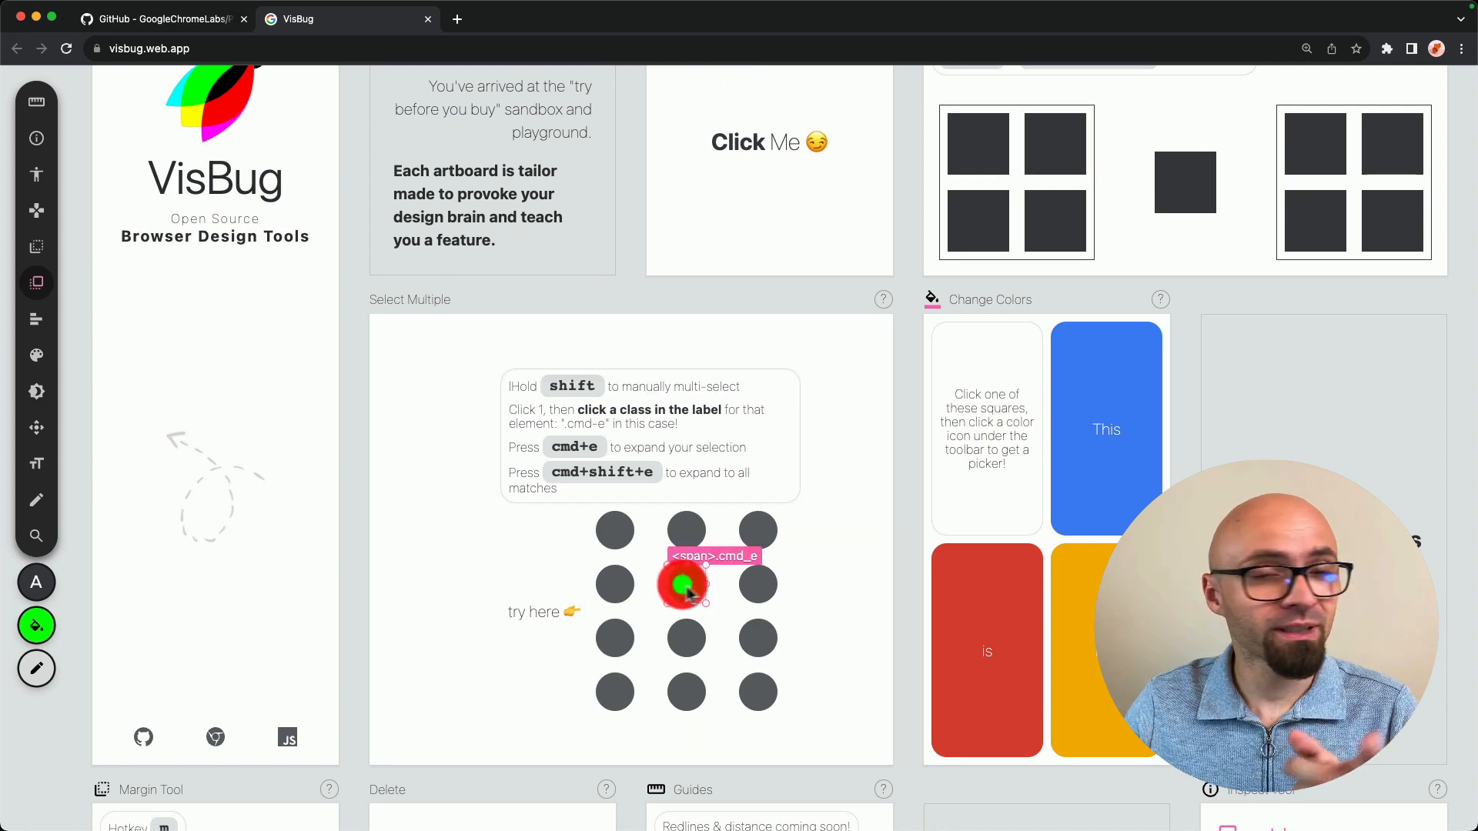
left_click(687, 585)
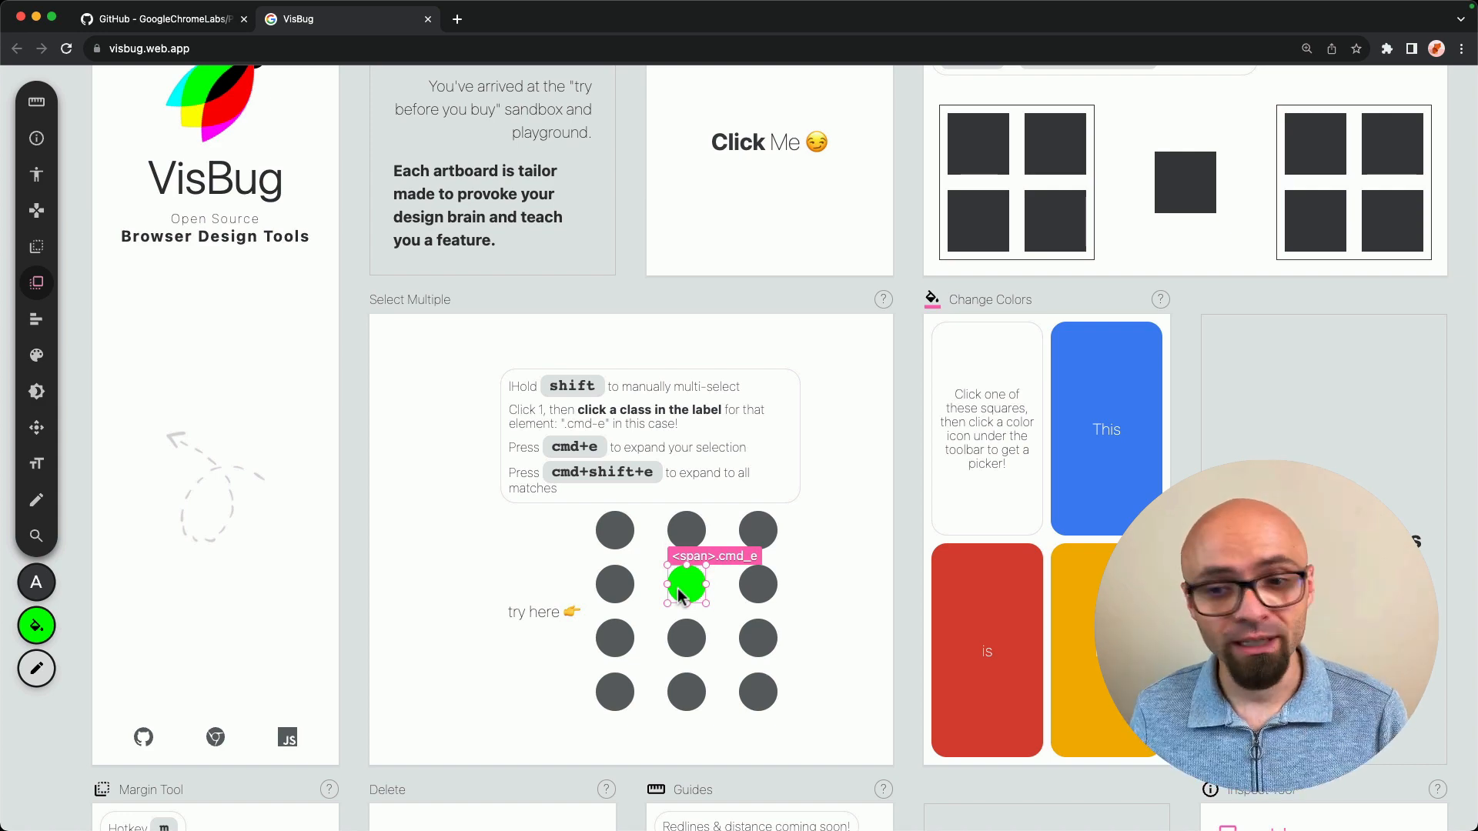
key("cmd+e")
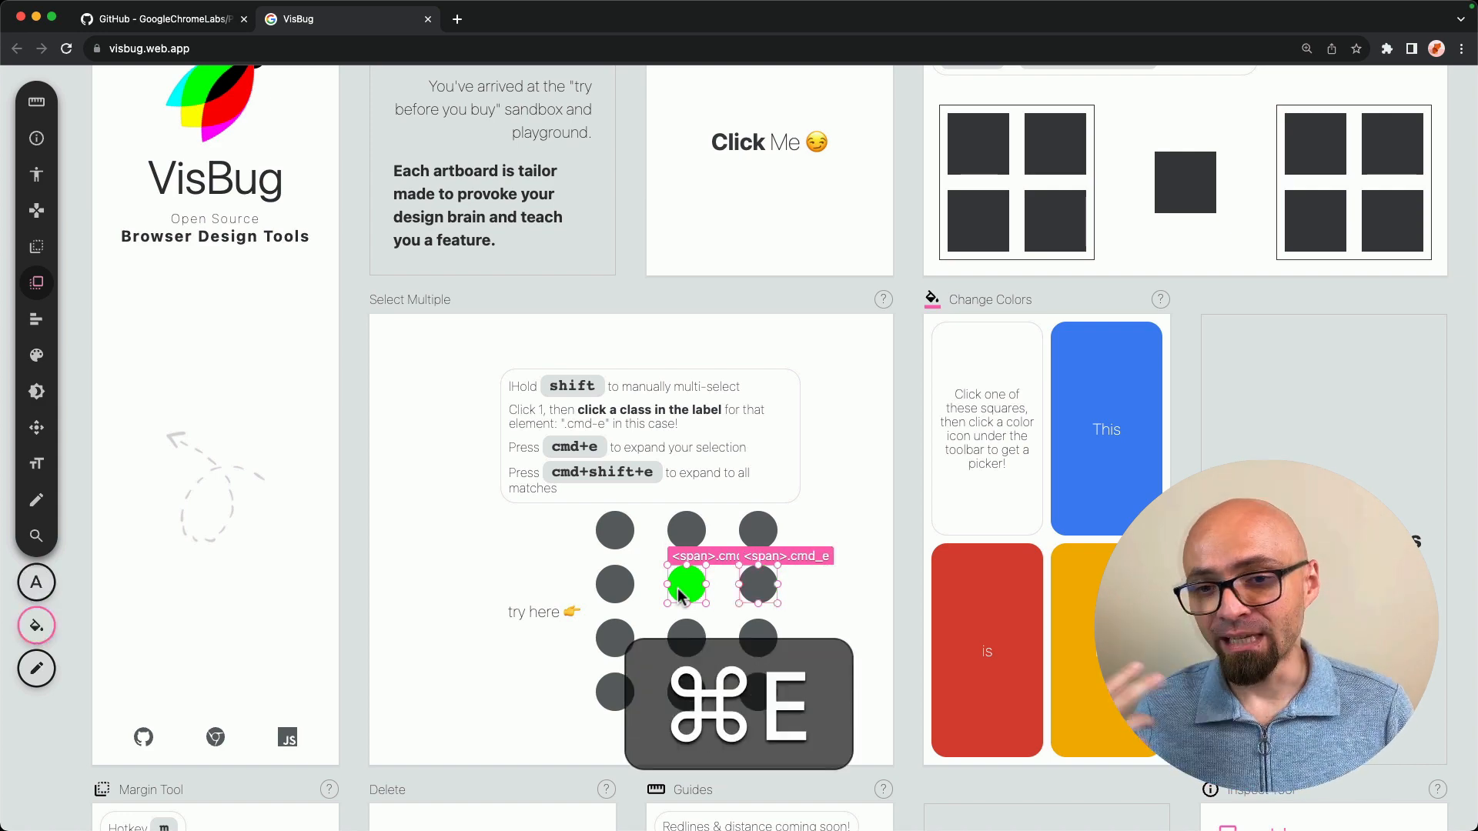
key("cmd+e")
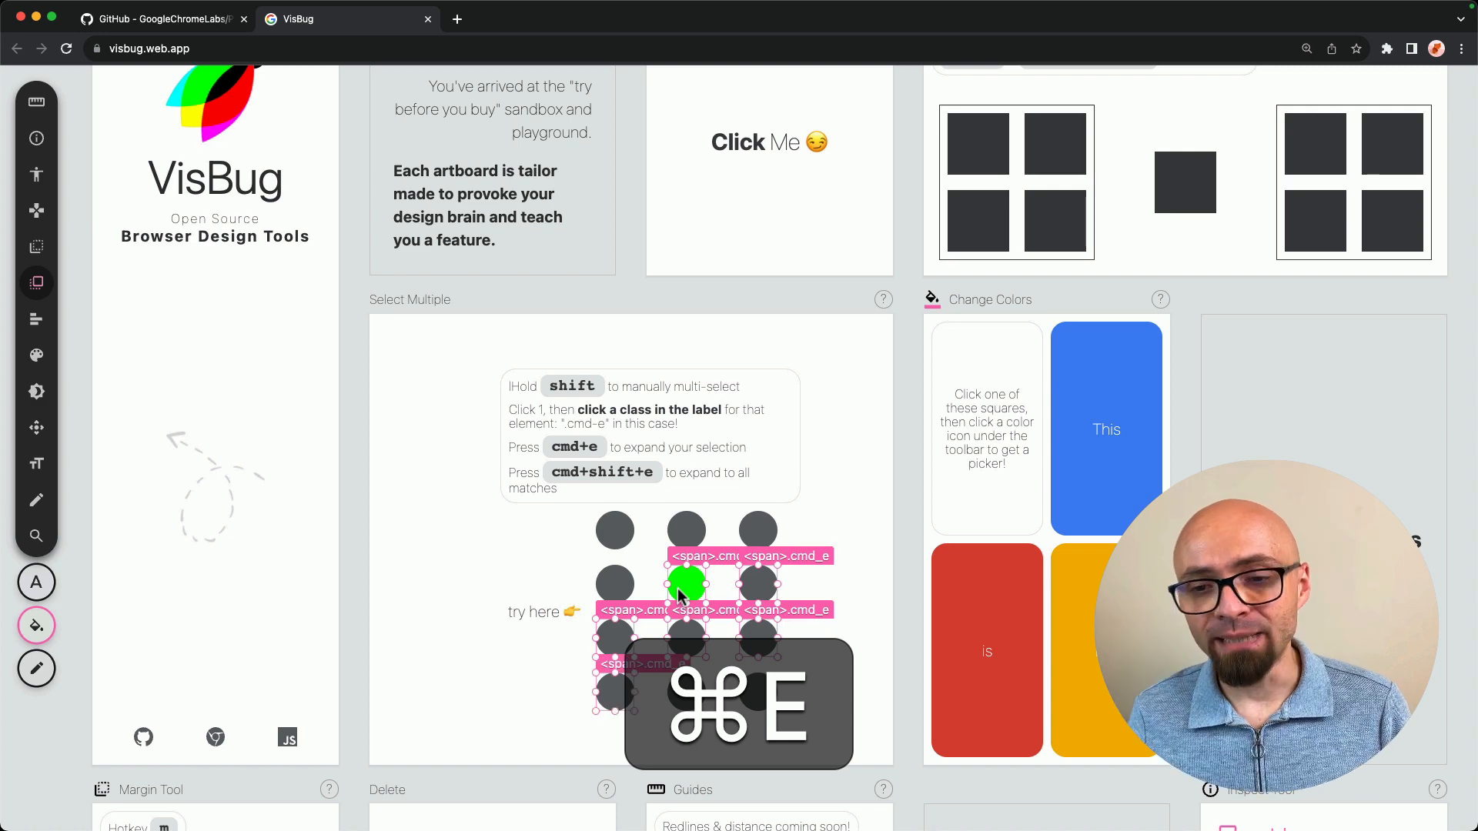
key("cmd+e")
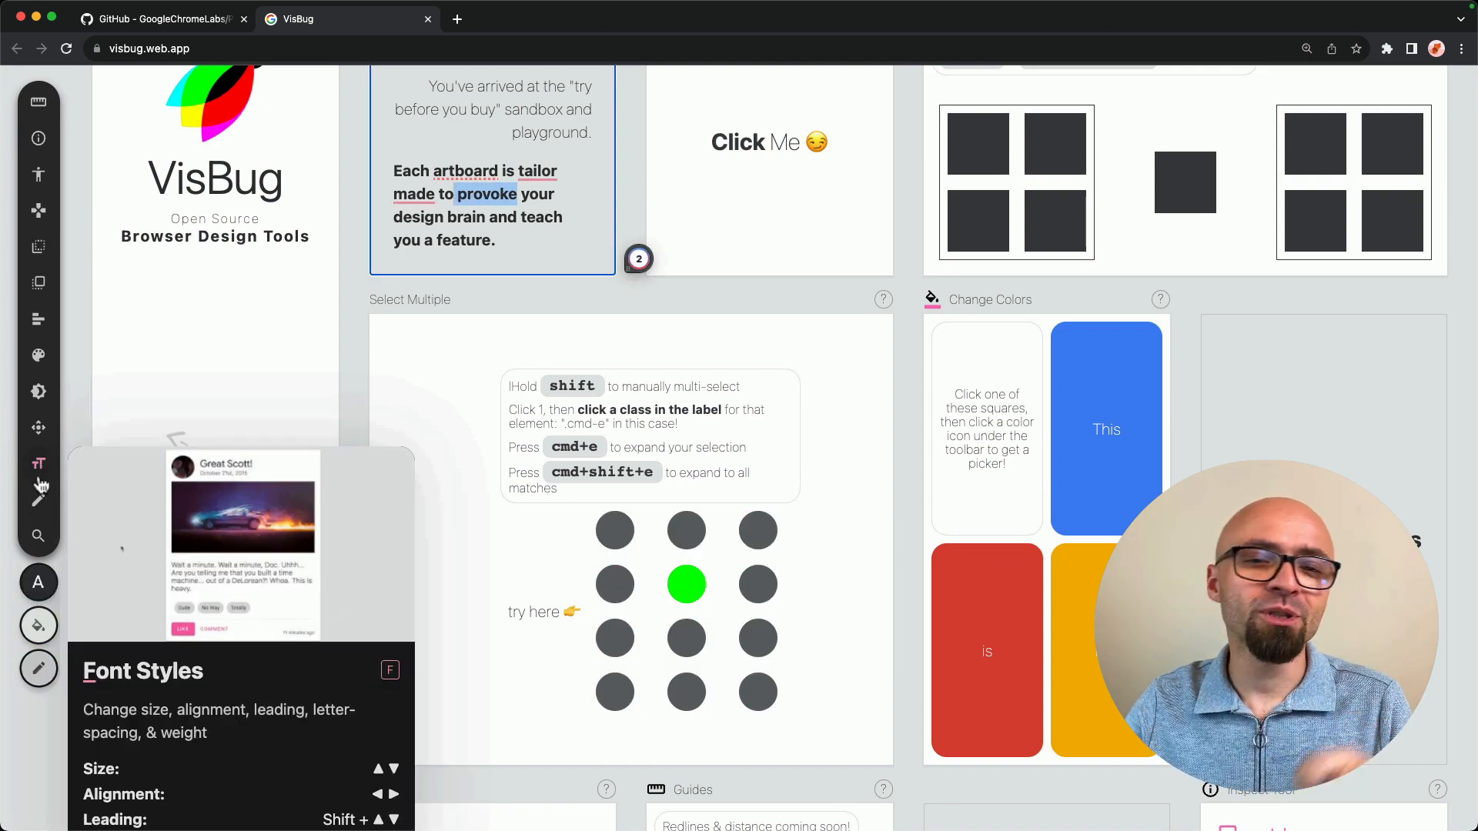
mouse_move(37, 504)
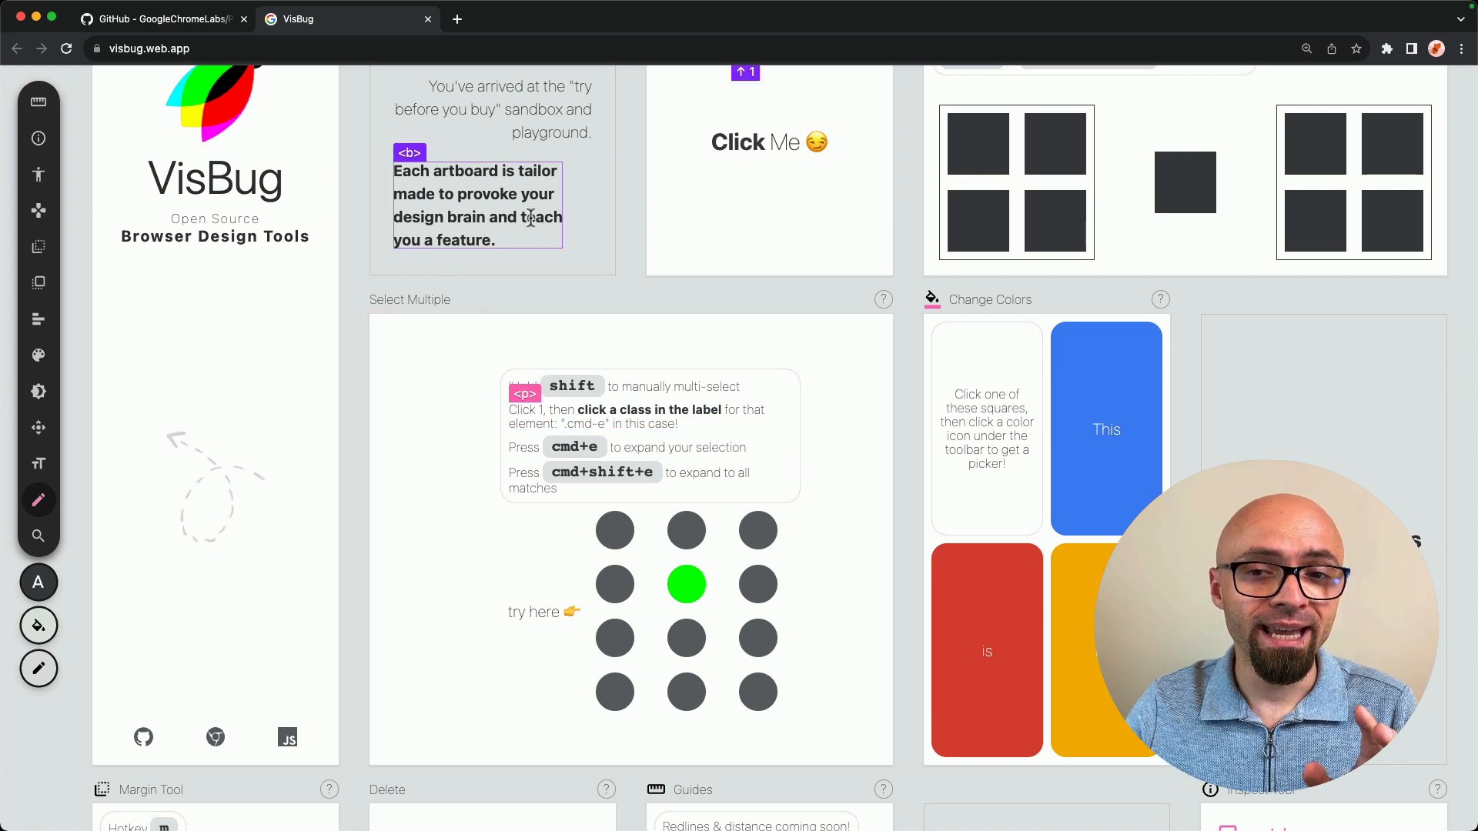
Enter text editing on the Welcome artboard's bold intro sentence to delete it.
left_click(477, 217)
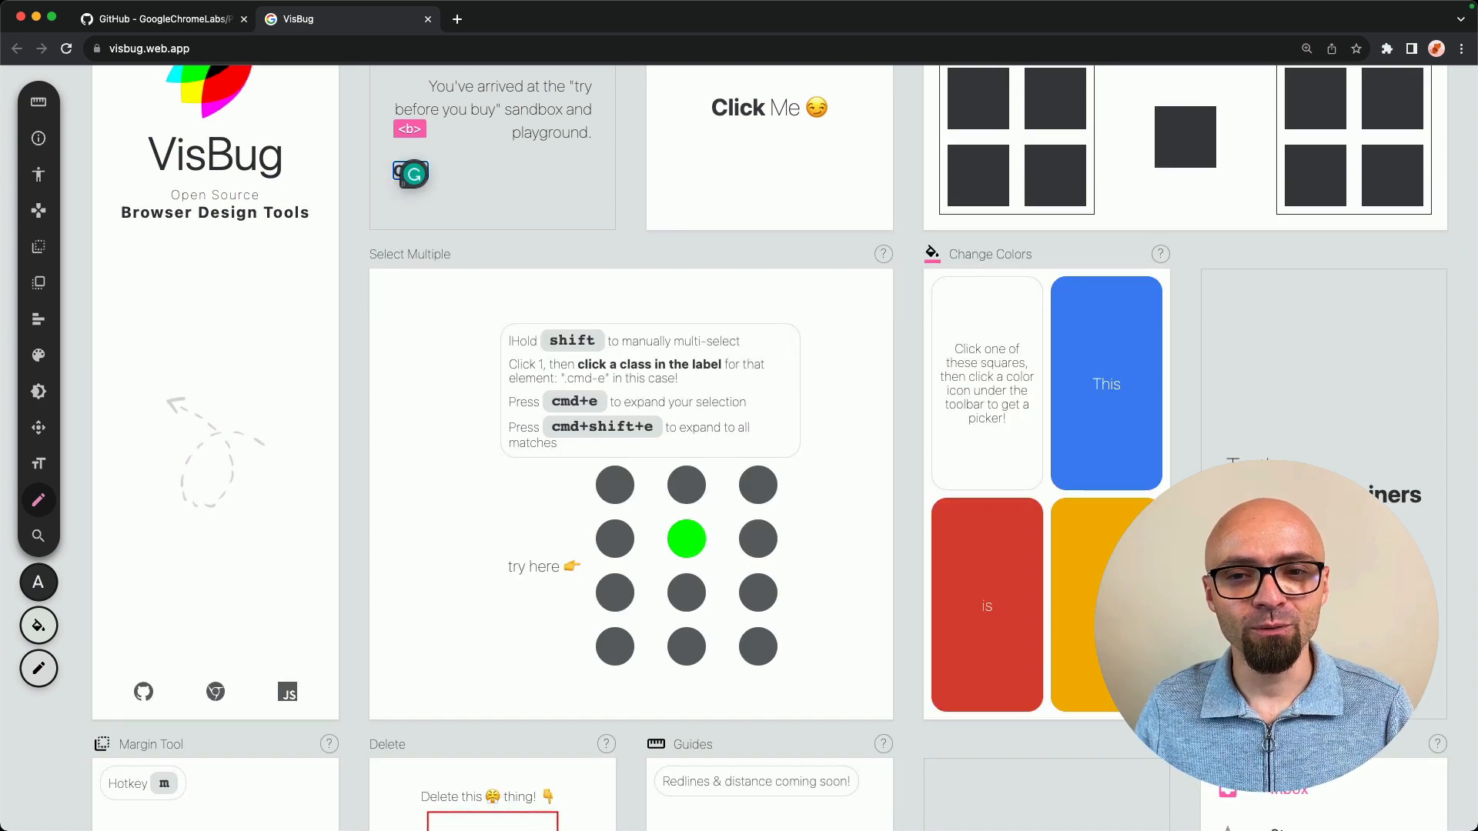
Activate the Search tool and query the selector of a dark dot in the grid.
left_click(38, 536)
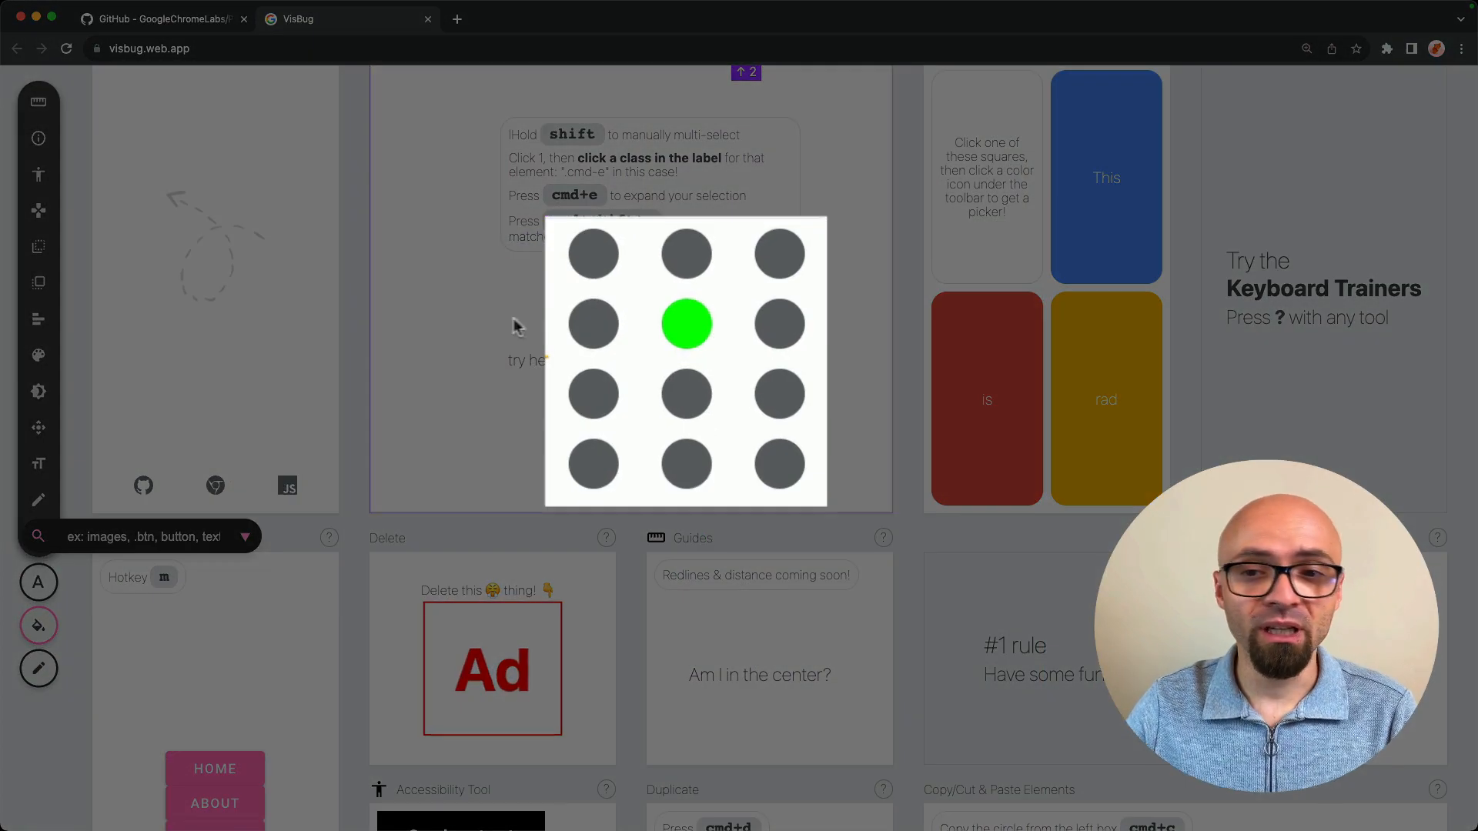
left_click(614, 333)
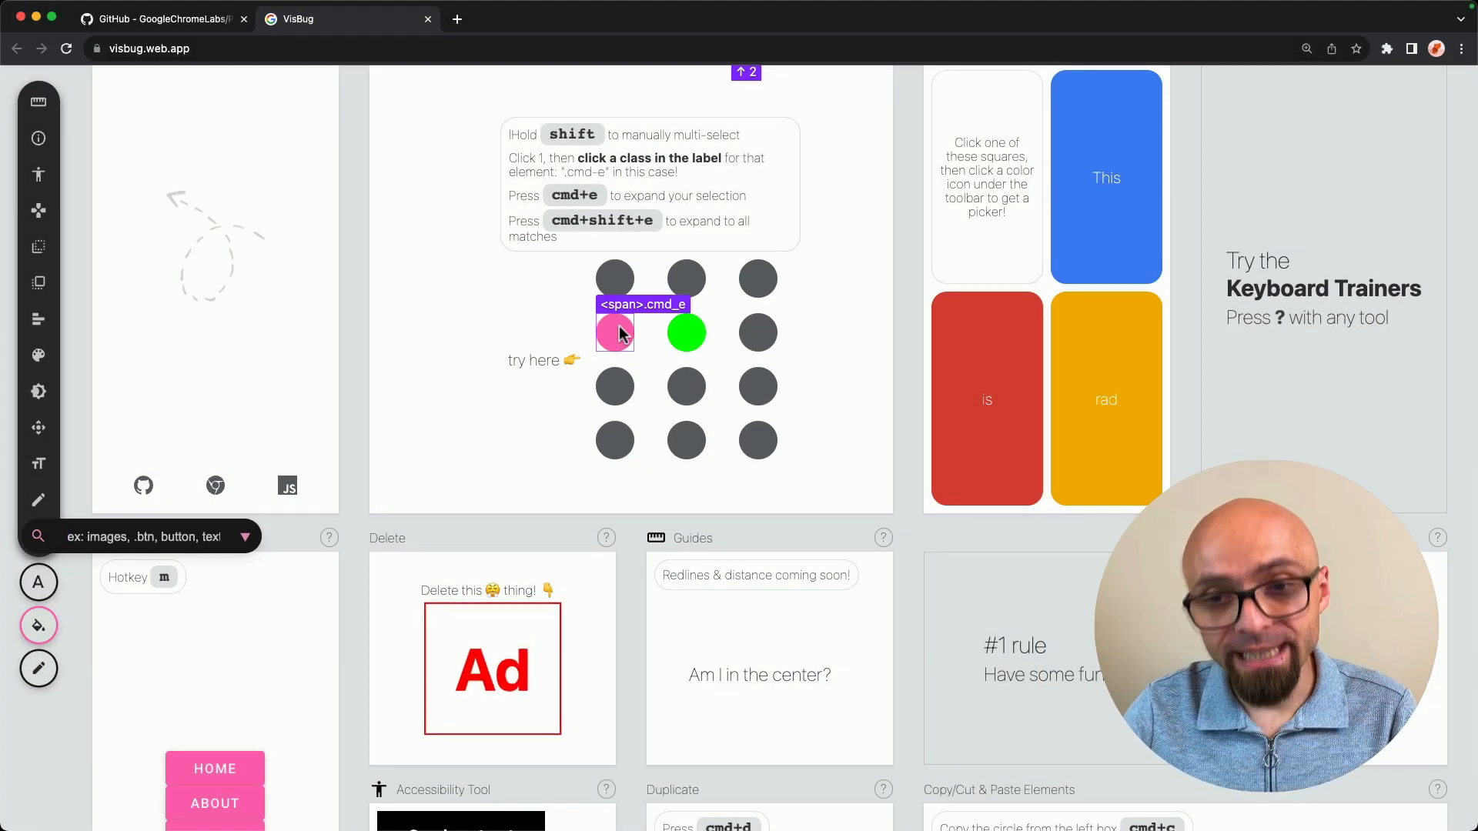
left_click(154, 536)
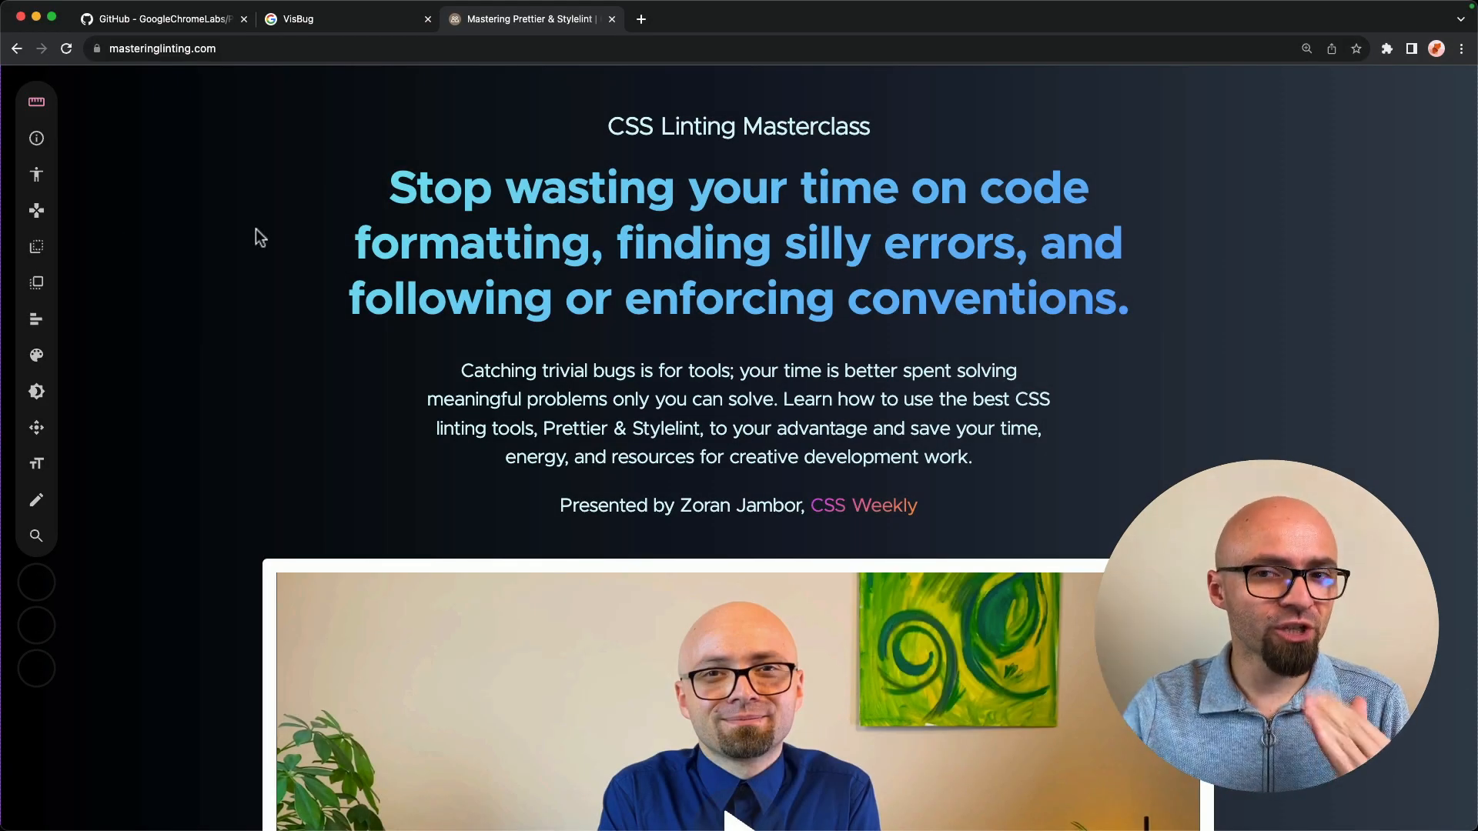
mouse_move(157, 196)
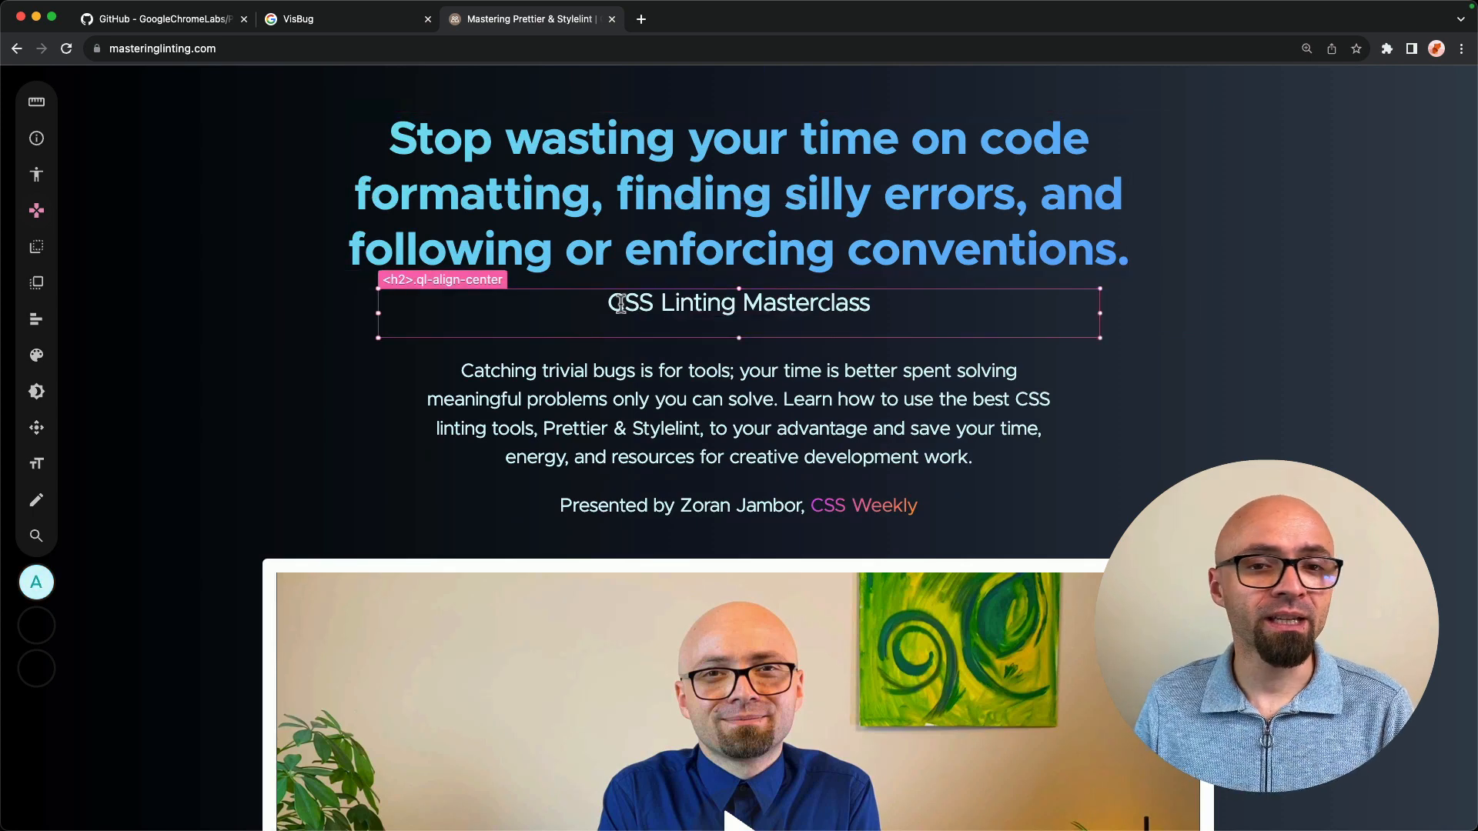
mouse_move(610, 327)
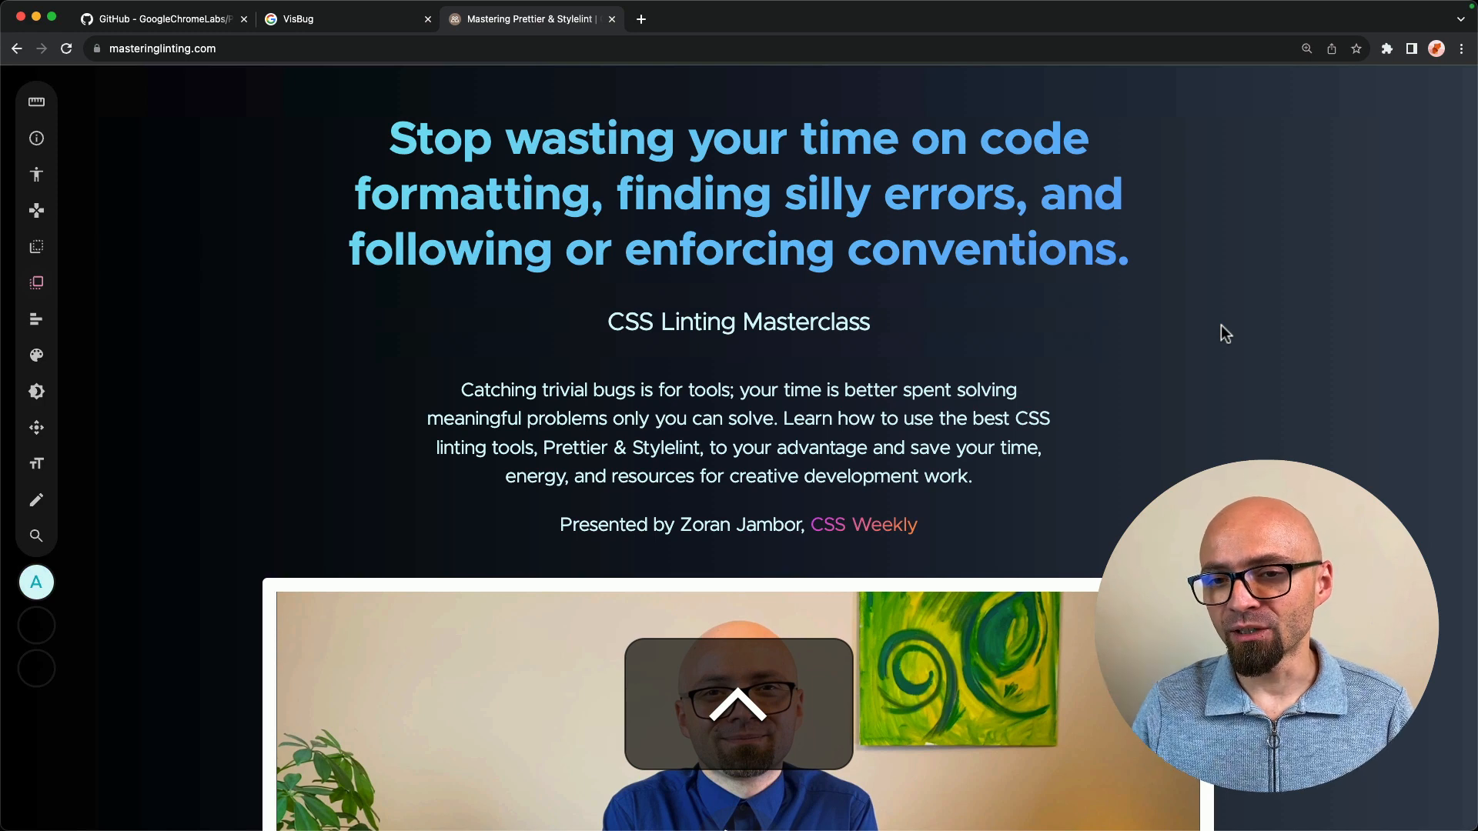
Select the h2 'CSS Linting Masterclass' subtitle with the Move tool for reordering.
left_click(739, 322)
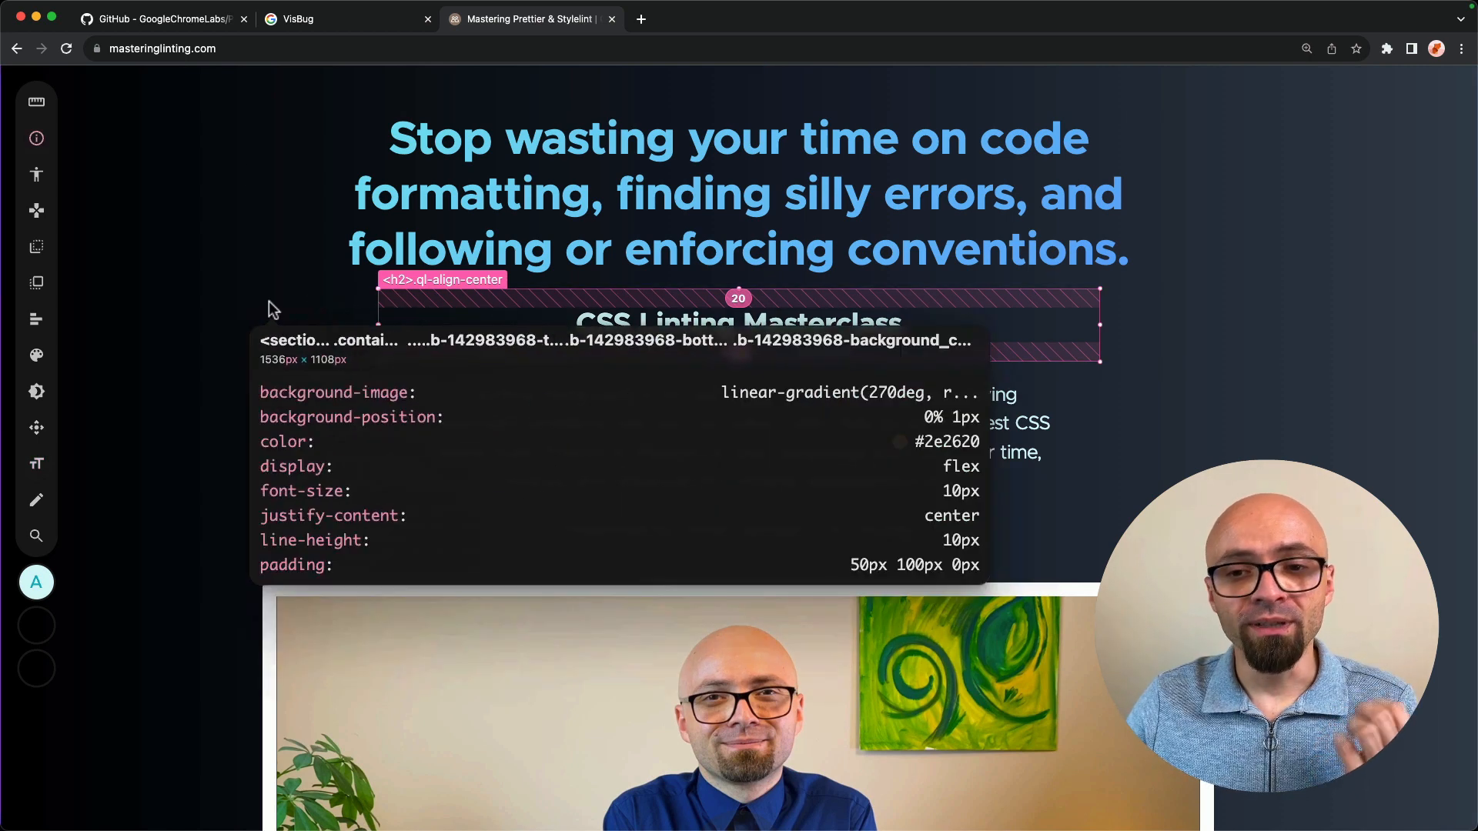
mouse_move(539, 326)
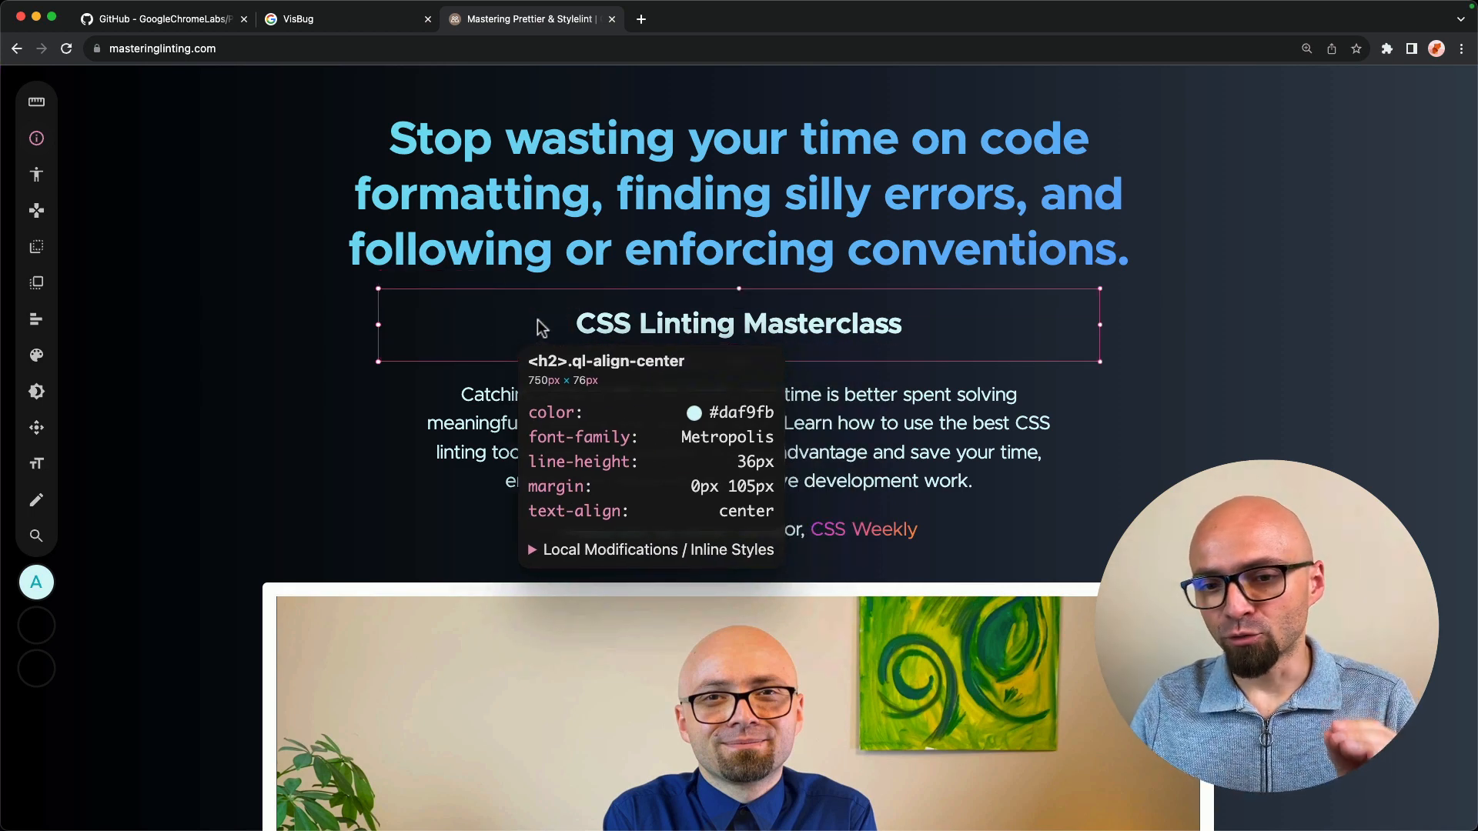
mouse_move(594, 531)
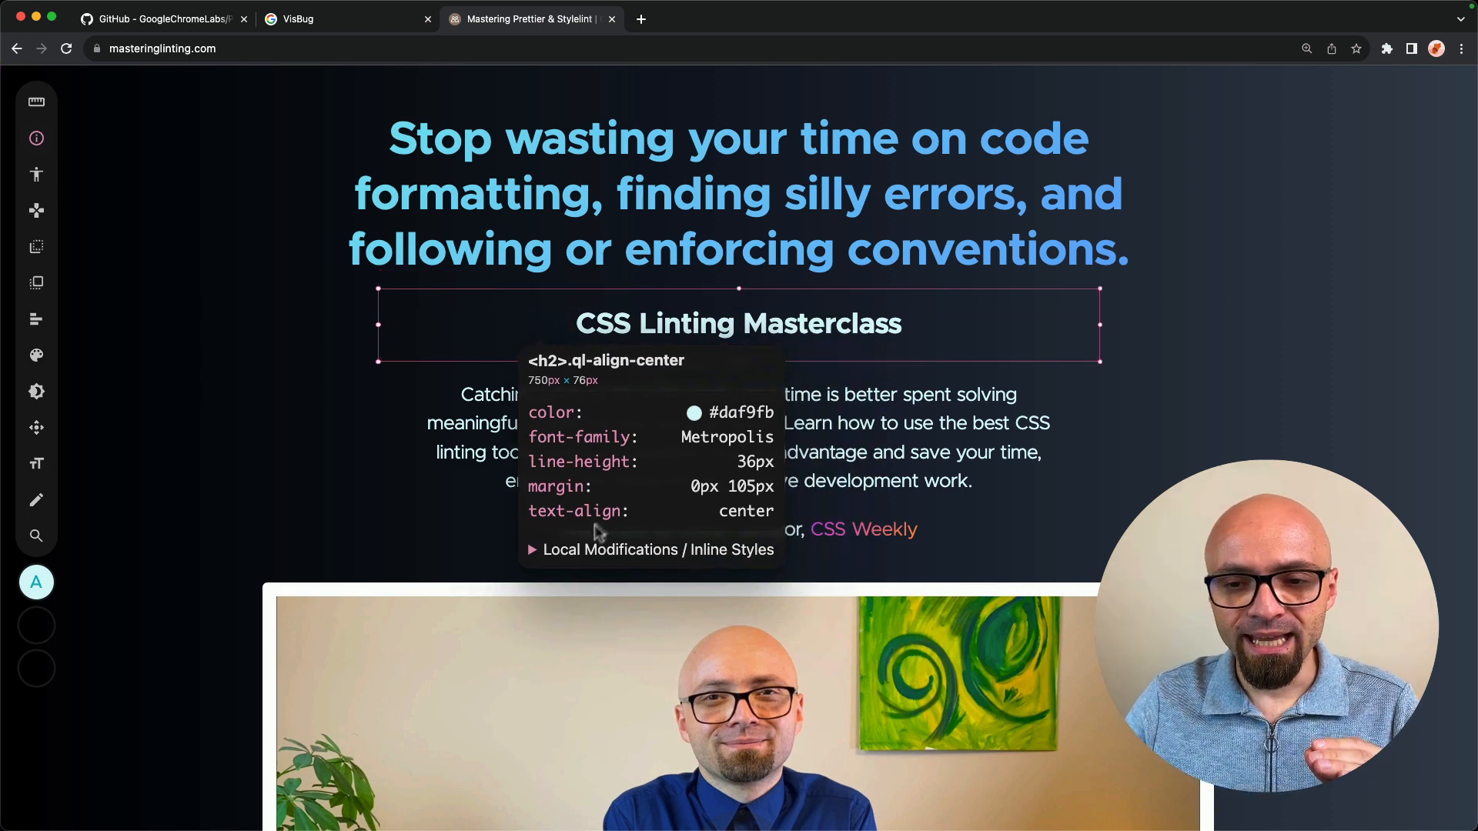
Expand the Local Modifications list in the subtitle's style summary.
left_click(648, 550)
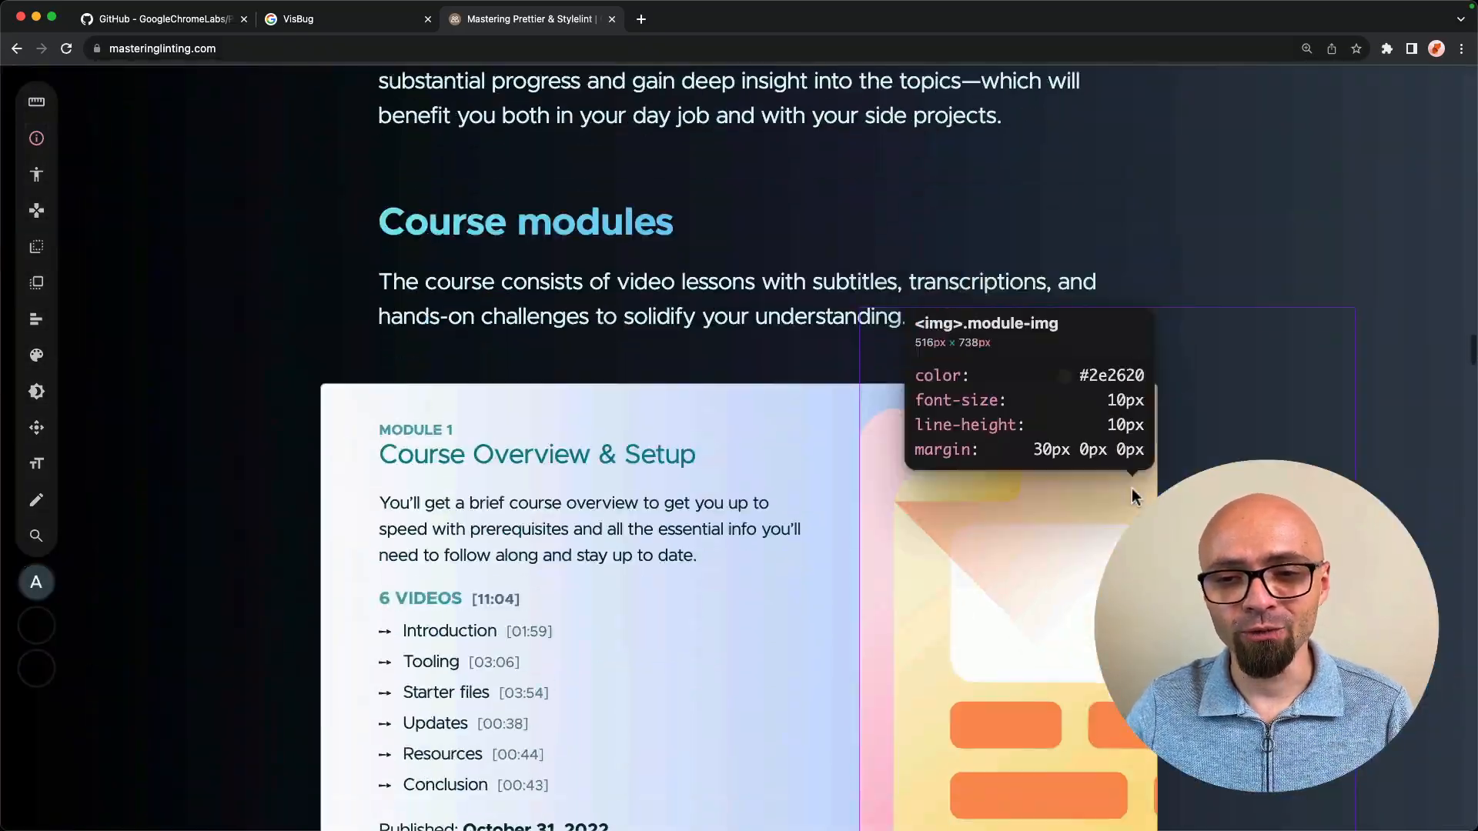
Drag icon-check3.svg and icon-check6.svg from Finder onto the Includes Modules icons.
scroll("down", 3)
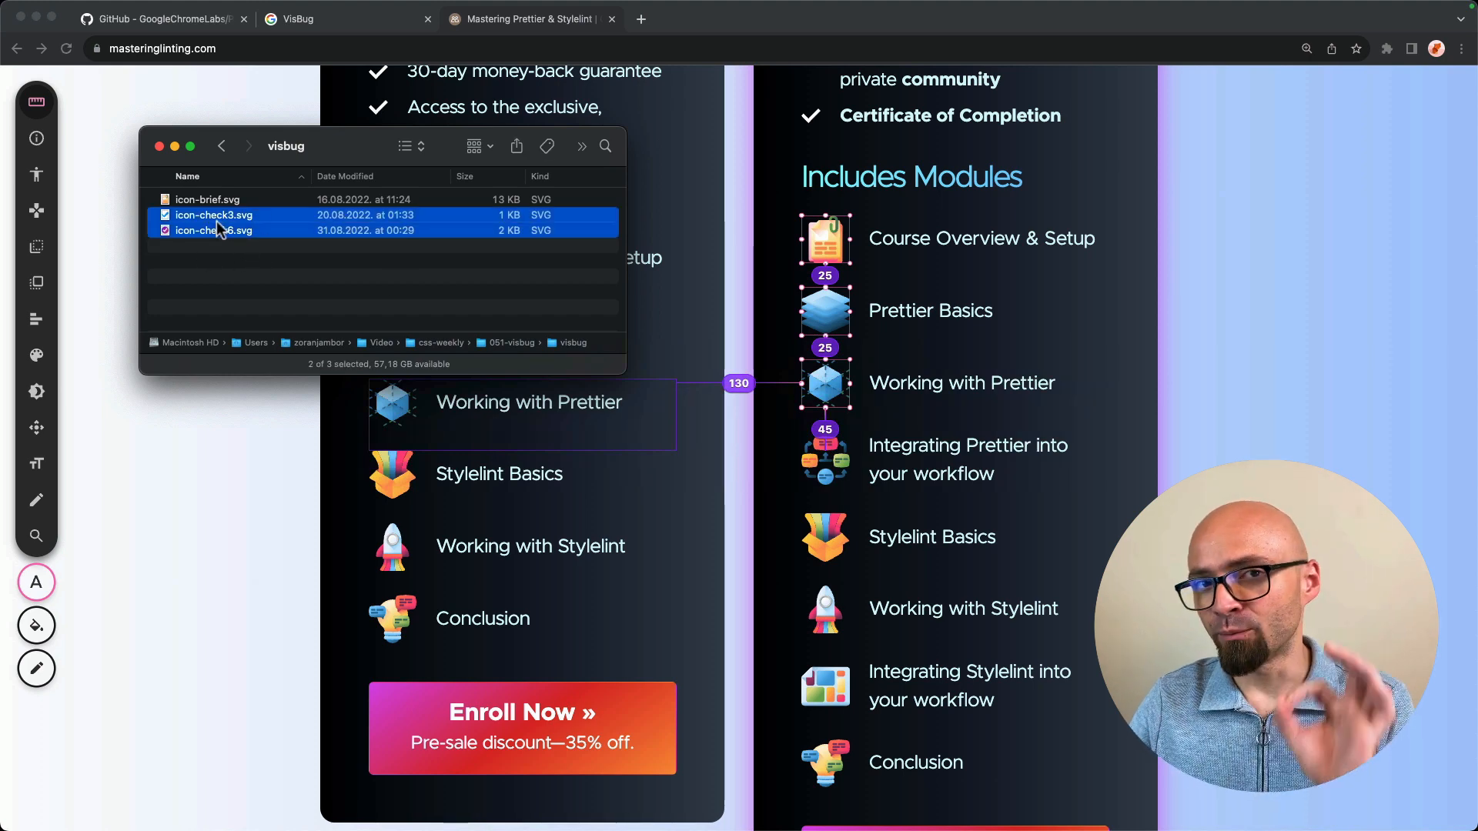
left_click_drag(214, 222, 266, 268)
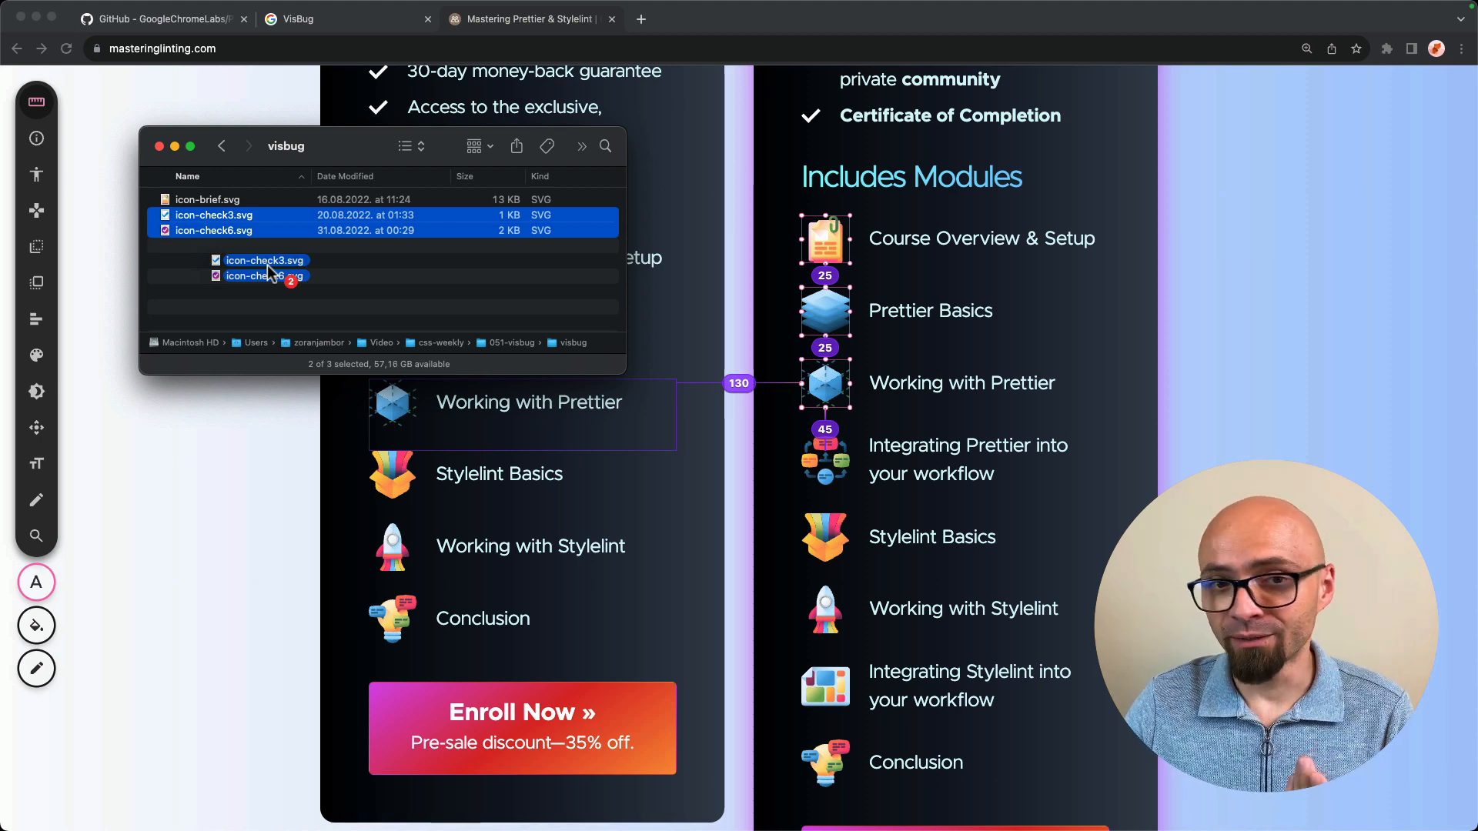
left_click_drag(263, 266, 812, 325)
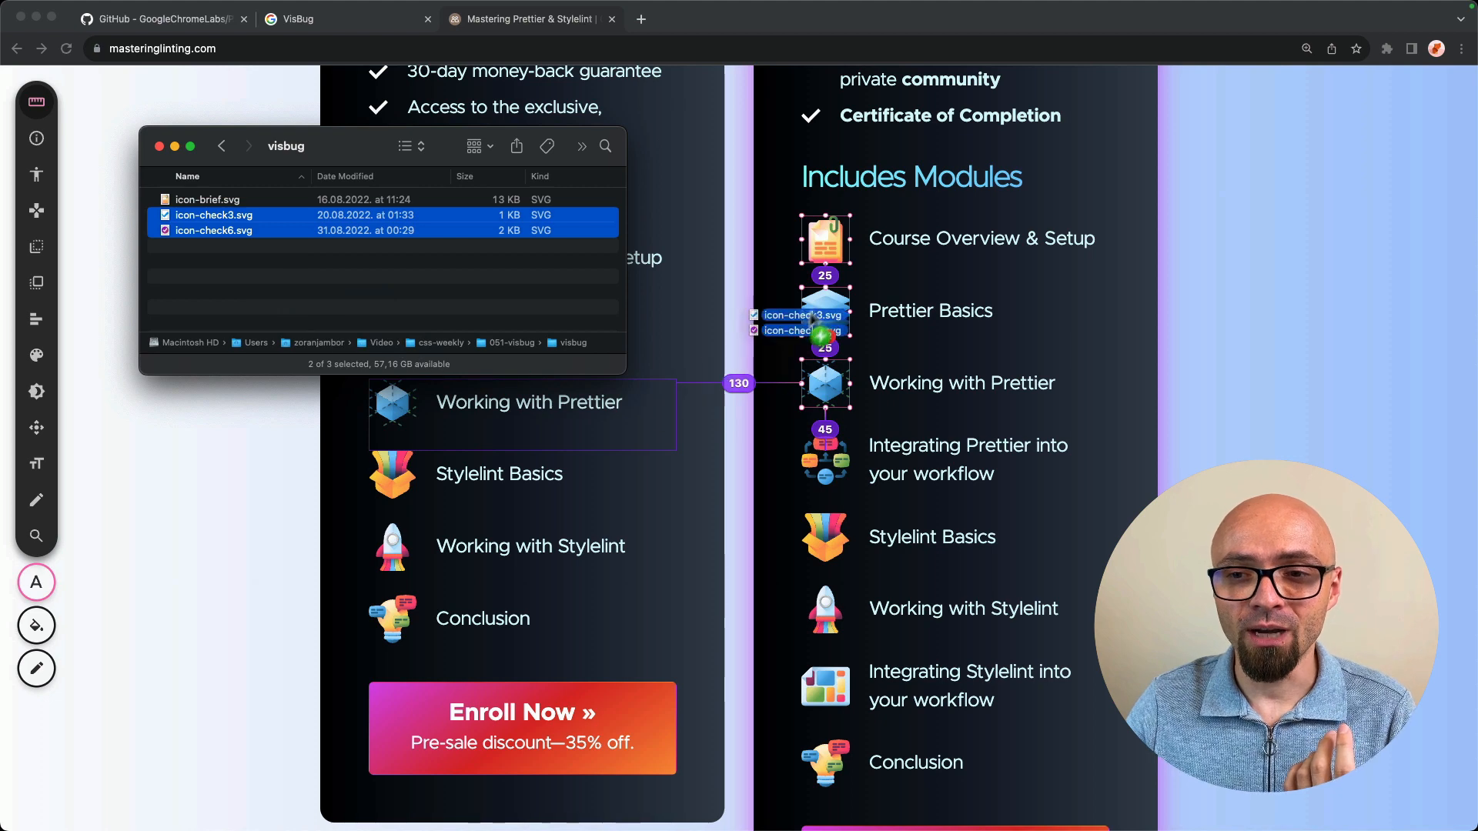